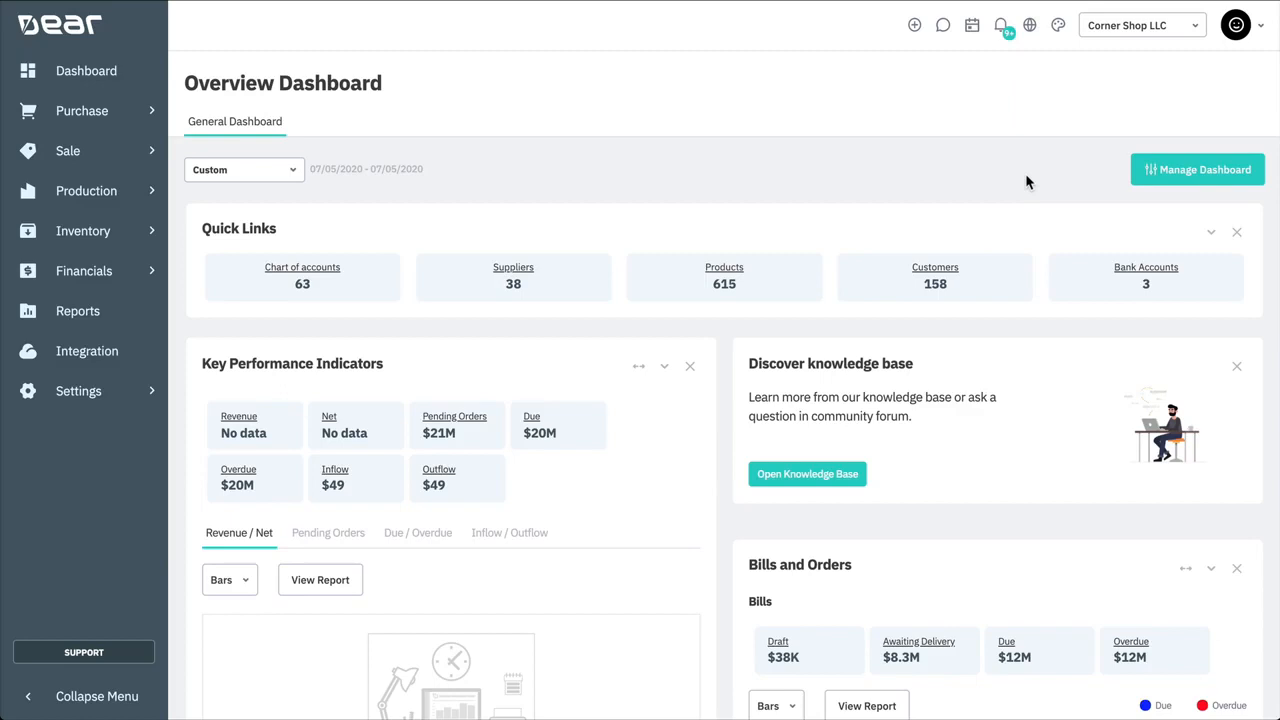
mouse_move(84, 230)
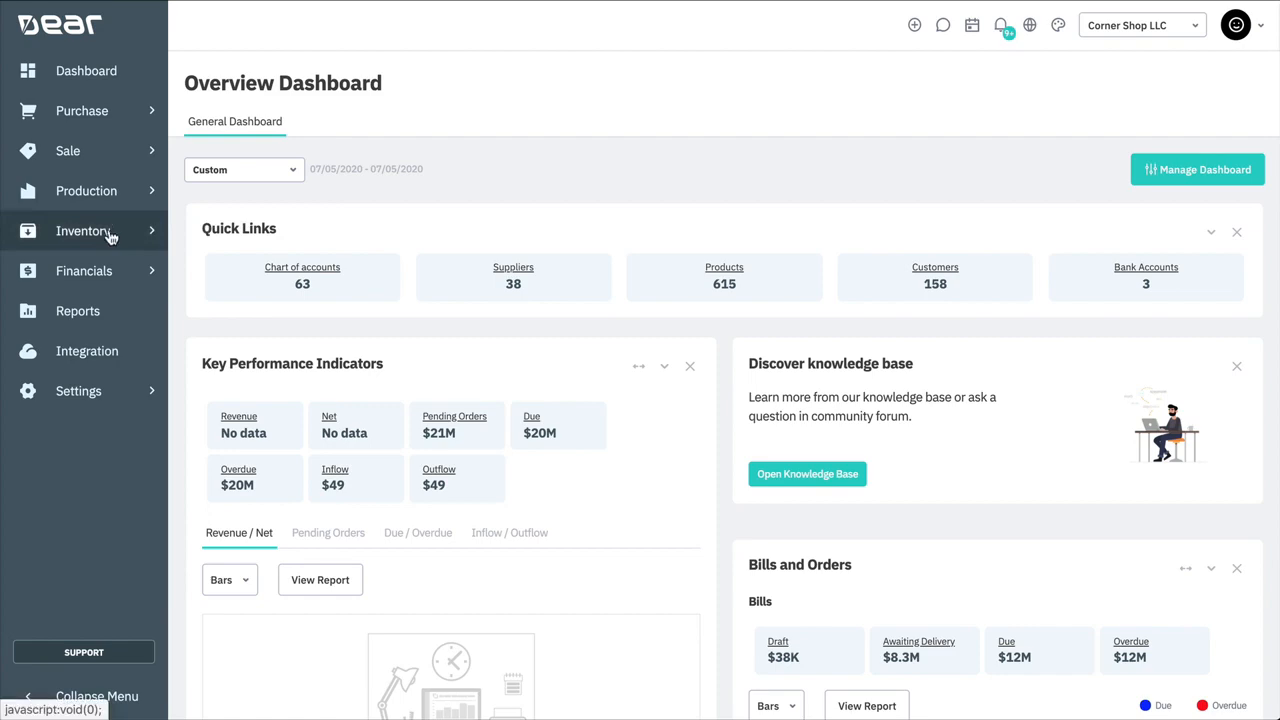
Step: Start a new Product/Service record from the Inventory sidebar menu
click(84, 230)
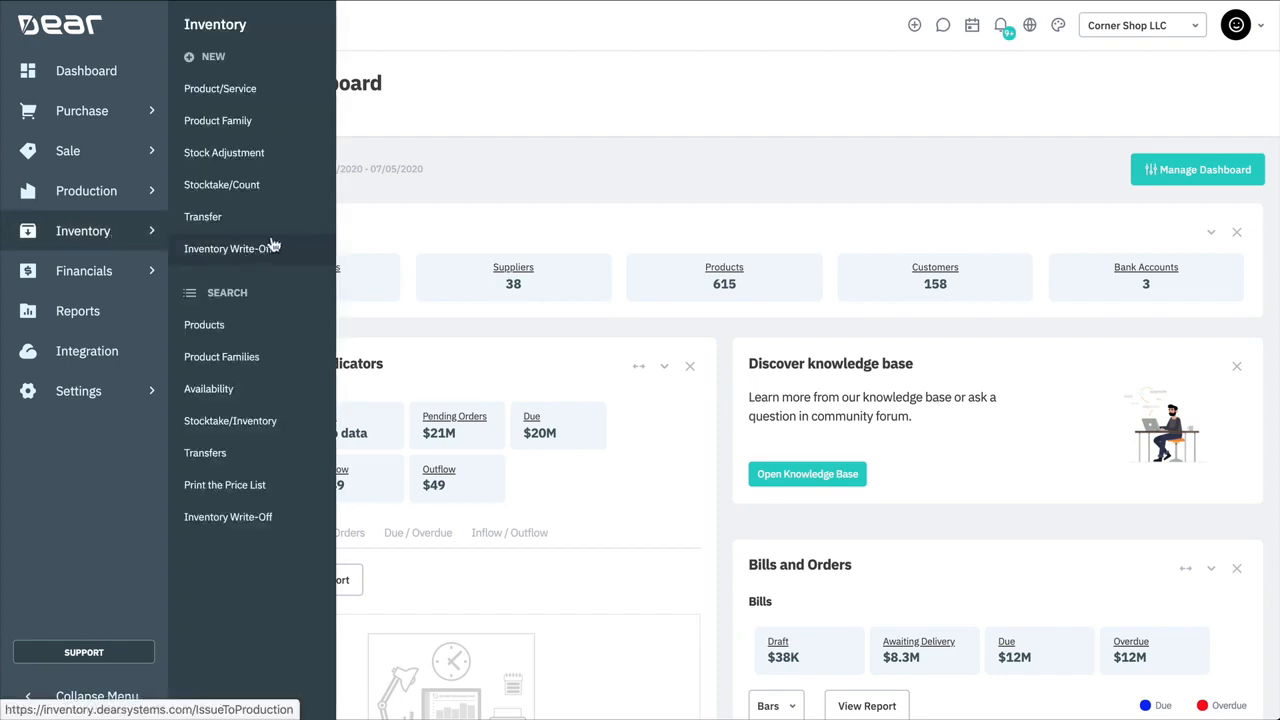
click(204, 324)
text(Outdoor Chair)
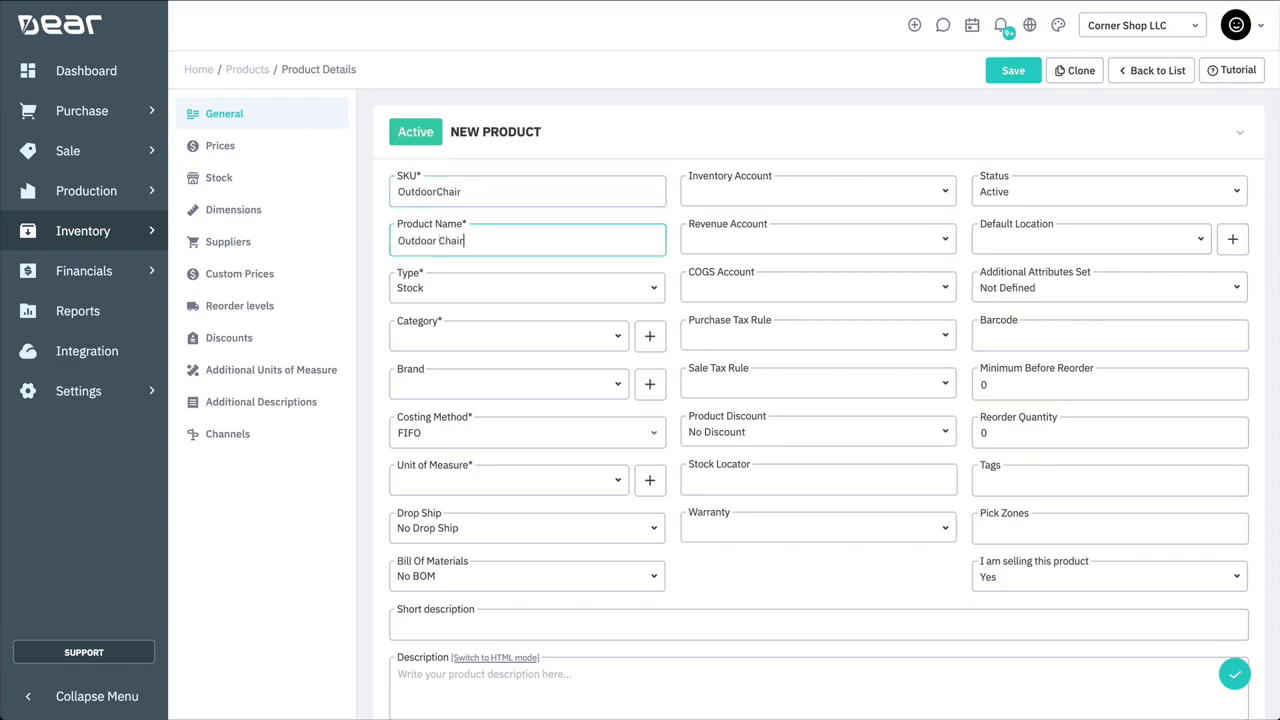
Step: Set the category to Furniture manufacturing and the unit of measure to Item
click(508, 336)
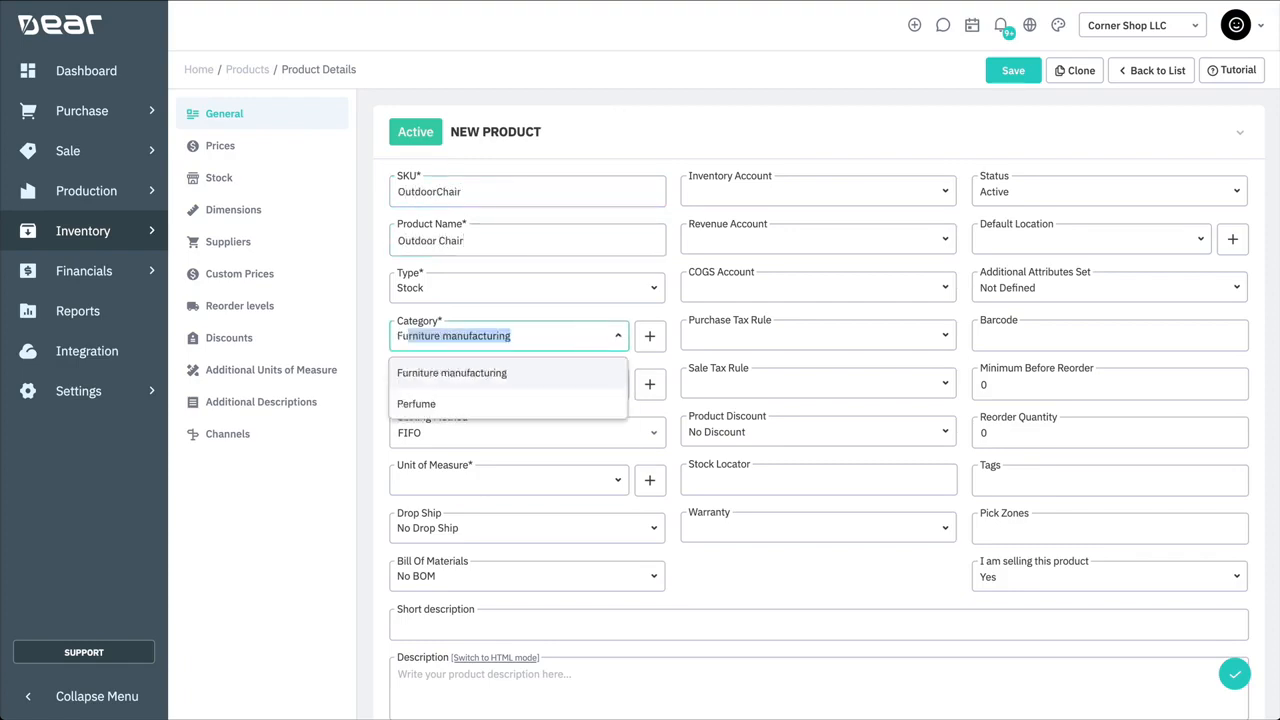
click(452, 372)
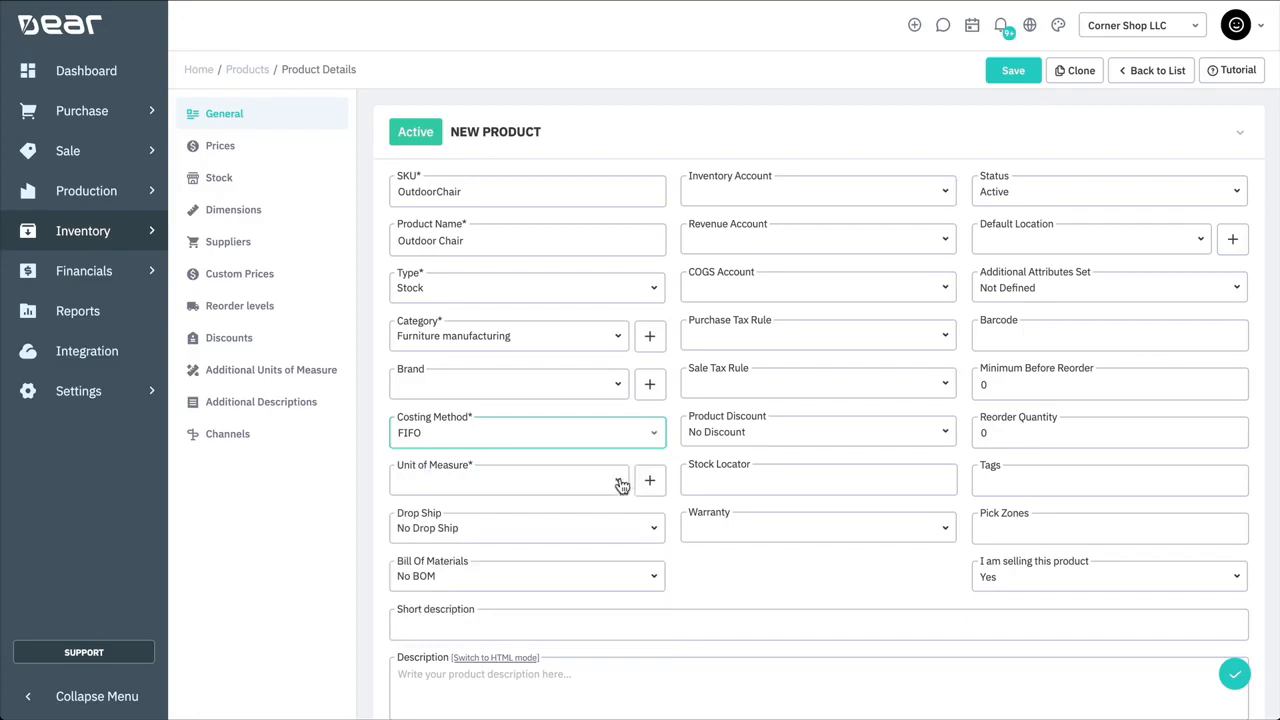
click(510, 480)
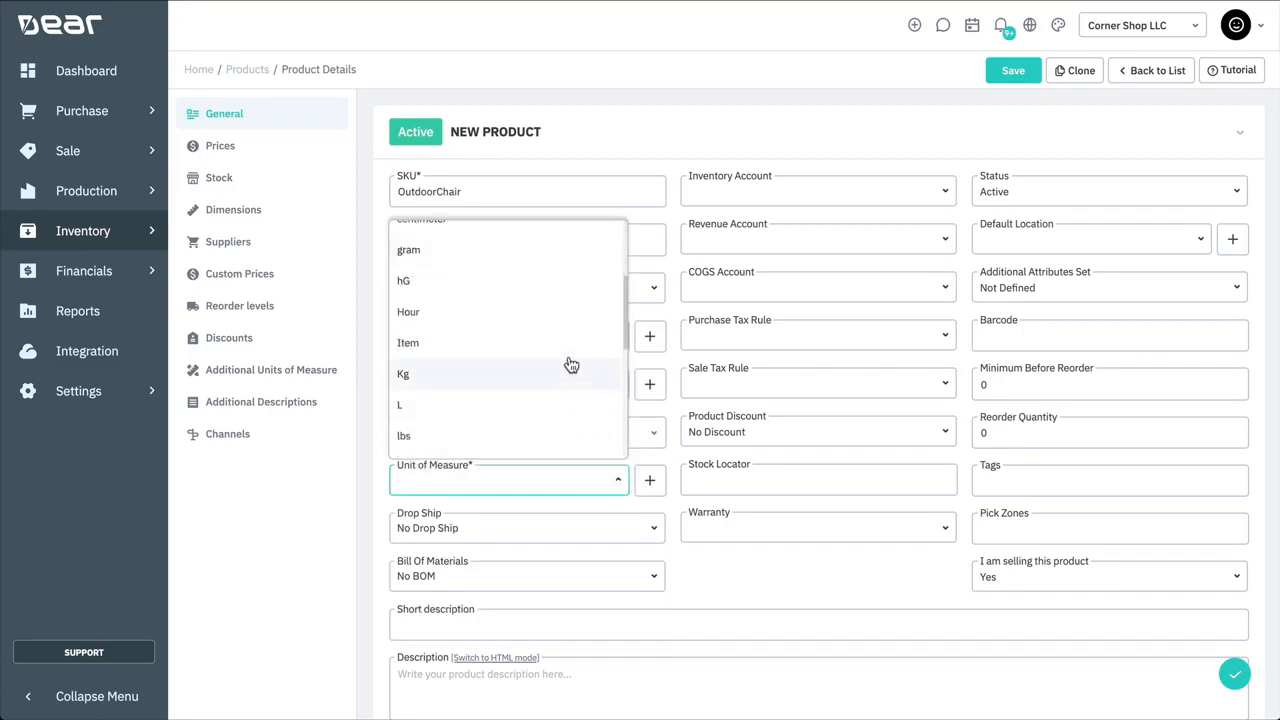
click(408, 342)
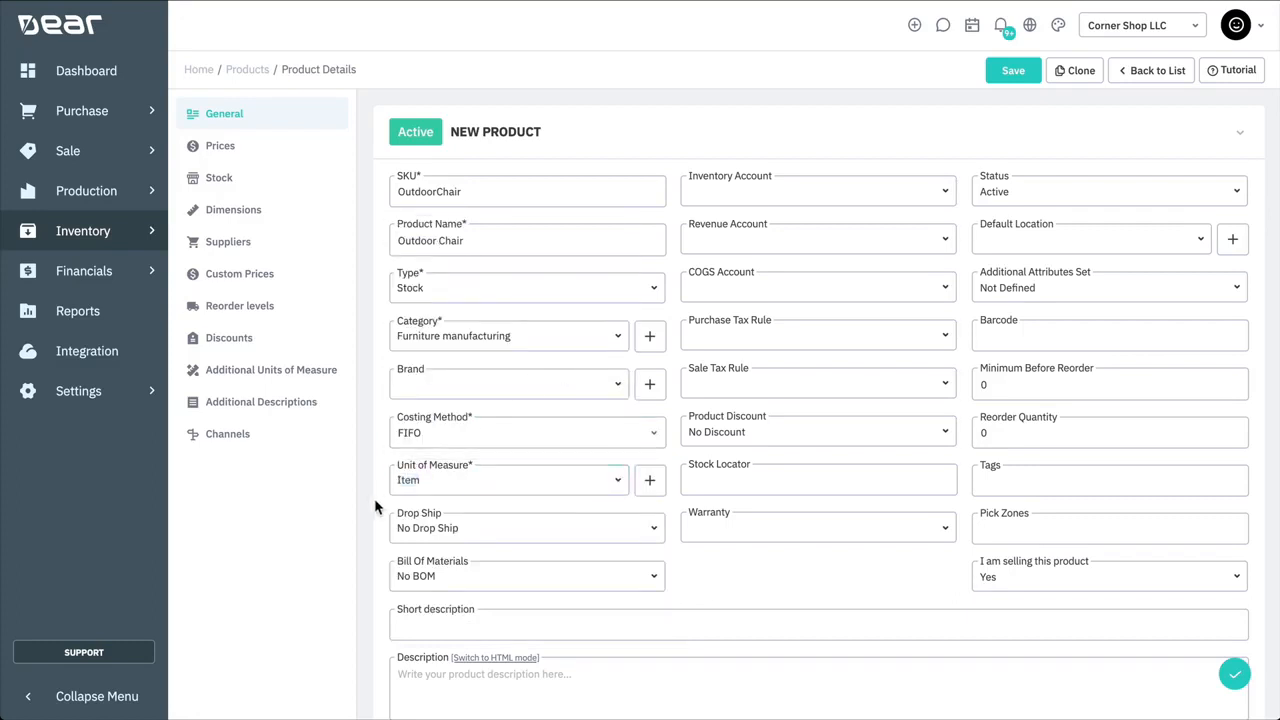
mouse_move(652, 584)
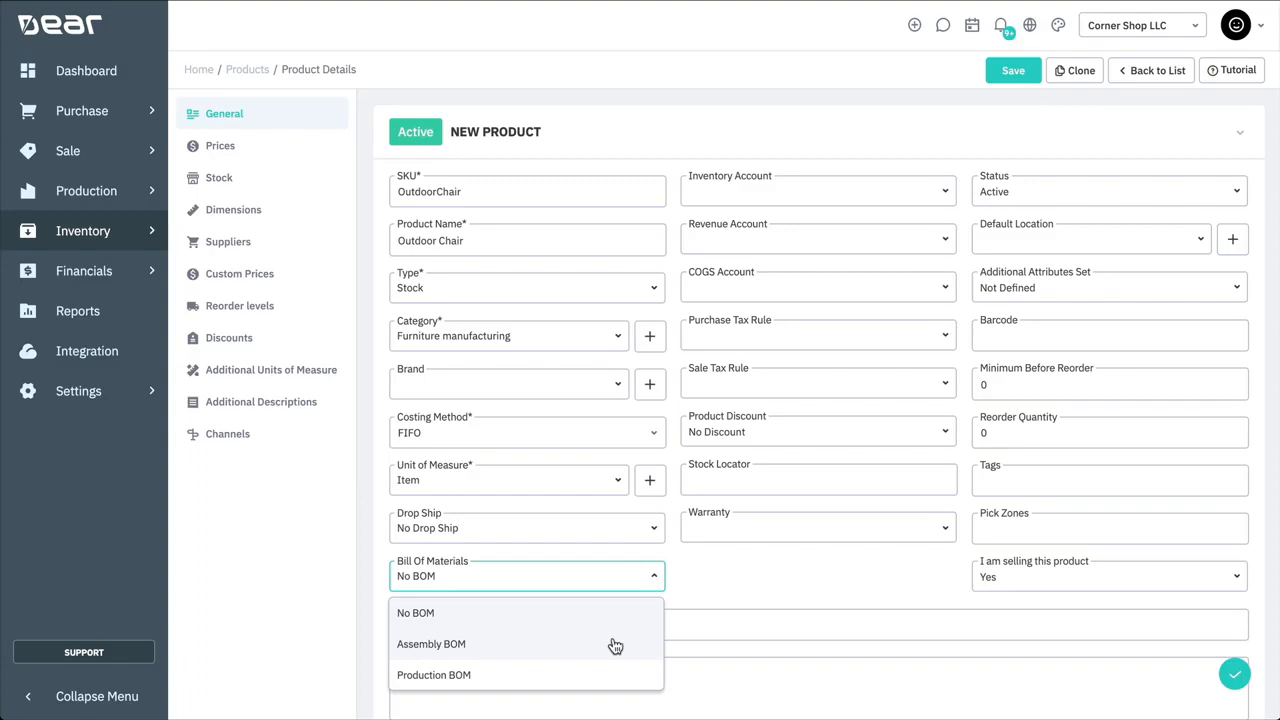
Step: Set the product's Bill Of Materials type to Assembly BOM
click(432, 644)
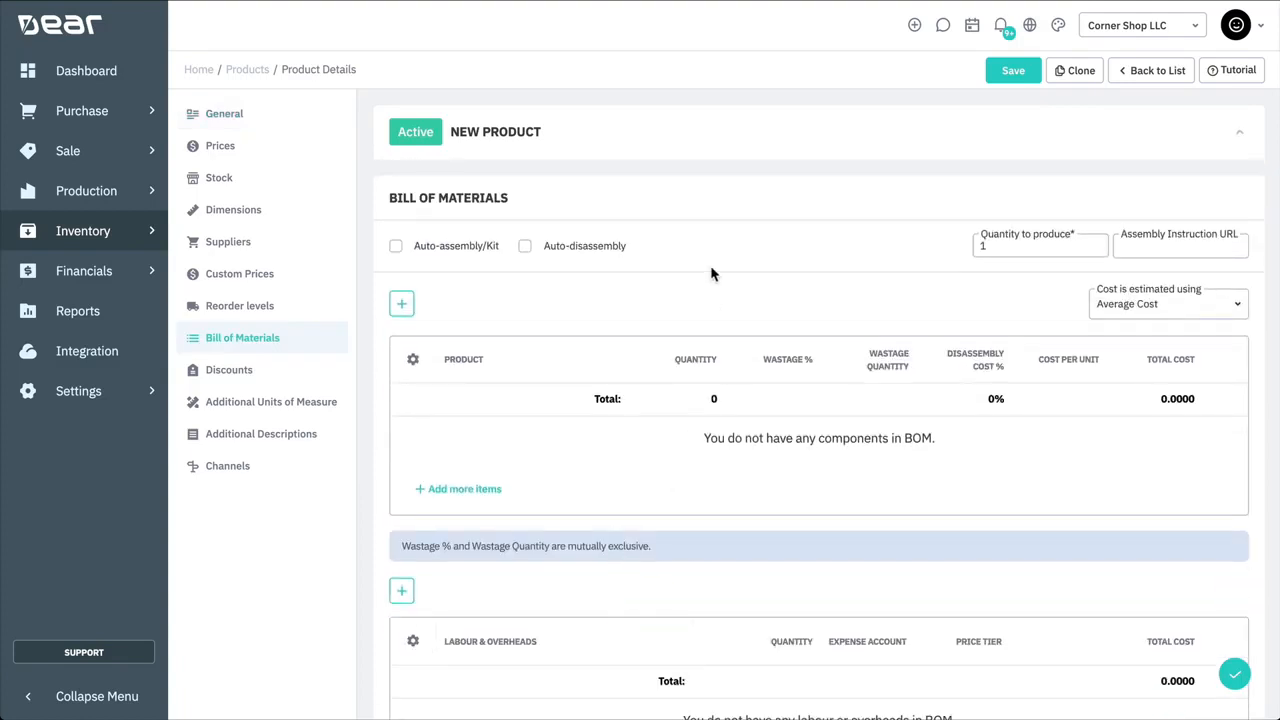
mouse_move(716, 200)
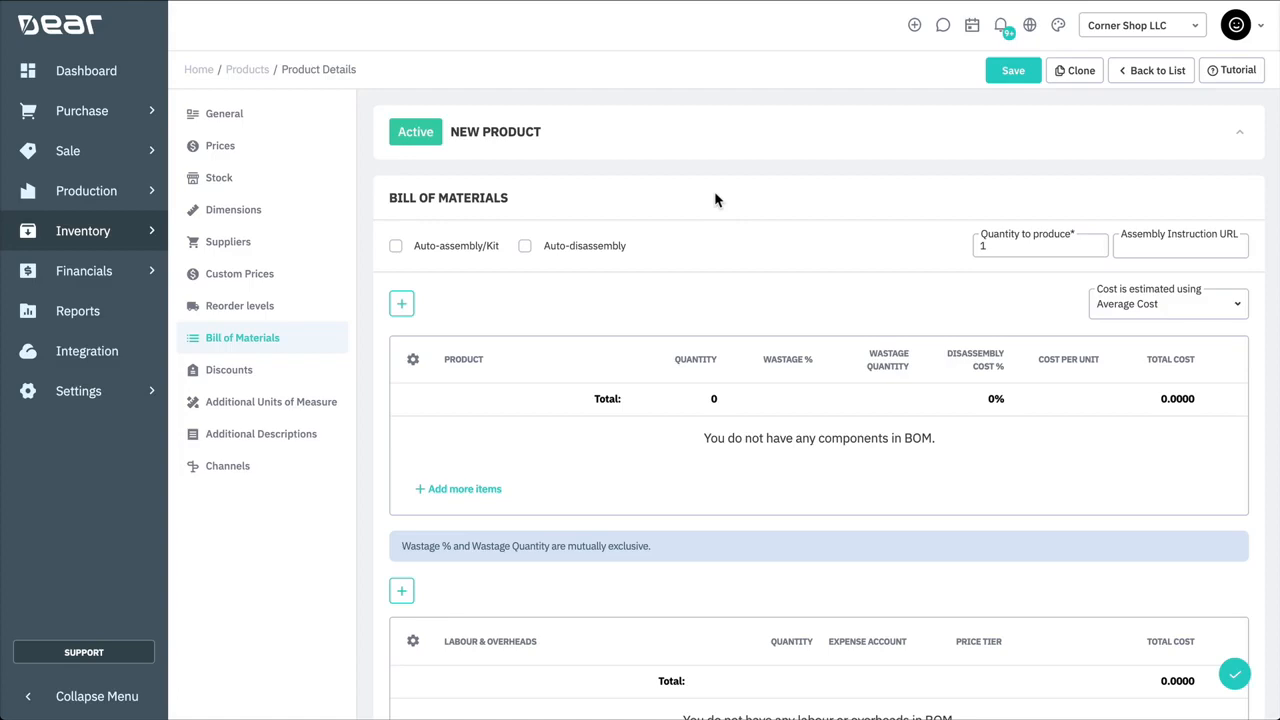
mouse_move(458, 296)
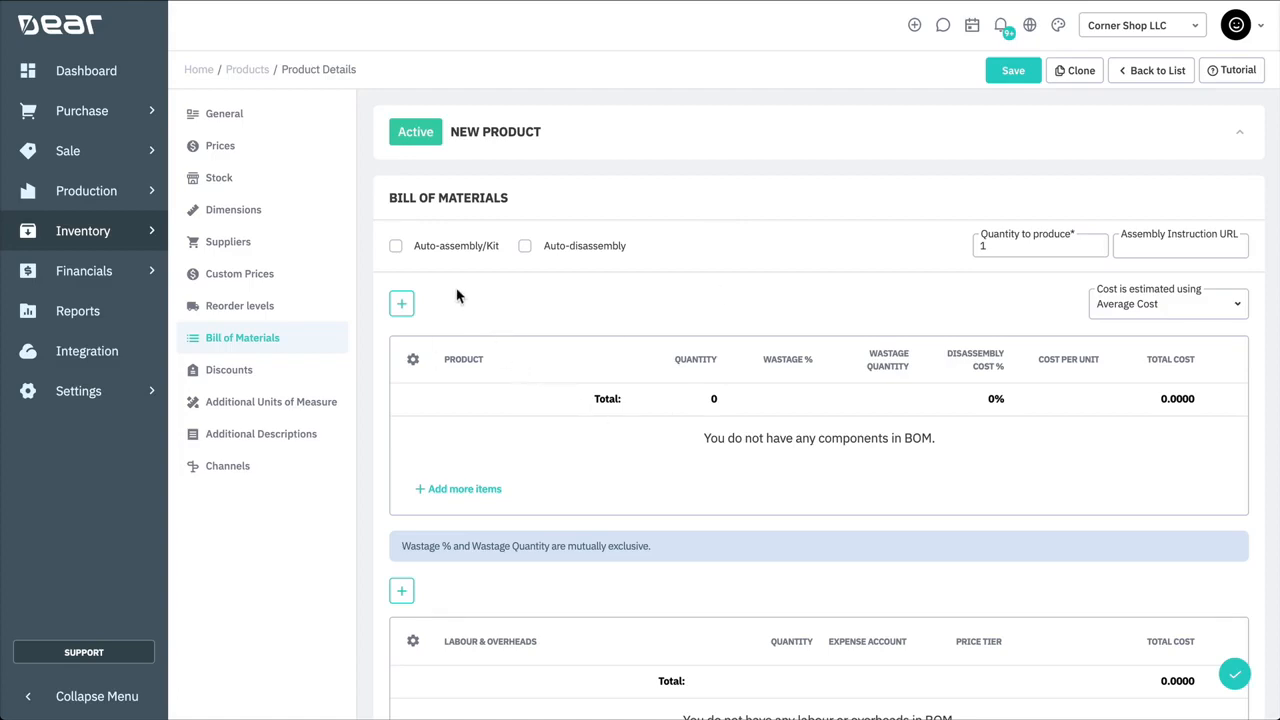
mouse_move(436, 258)
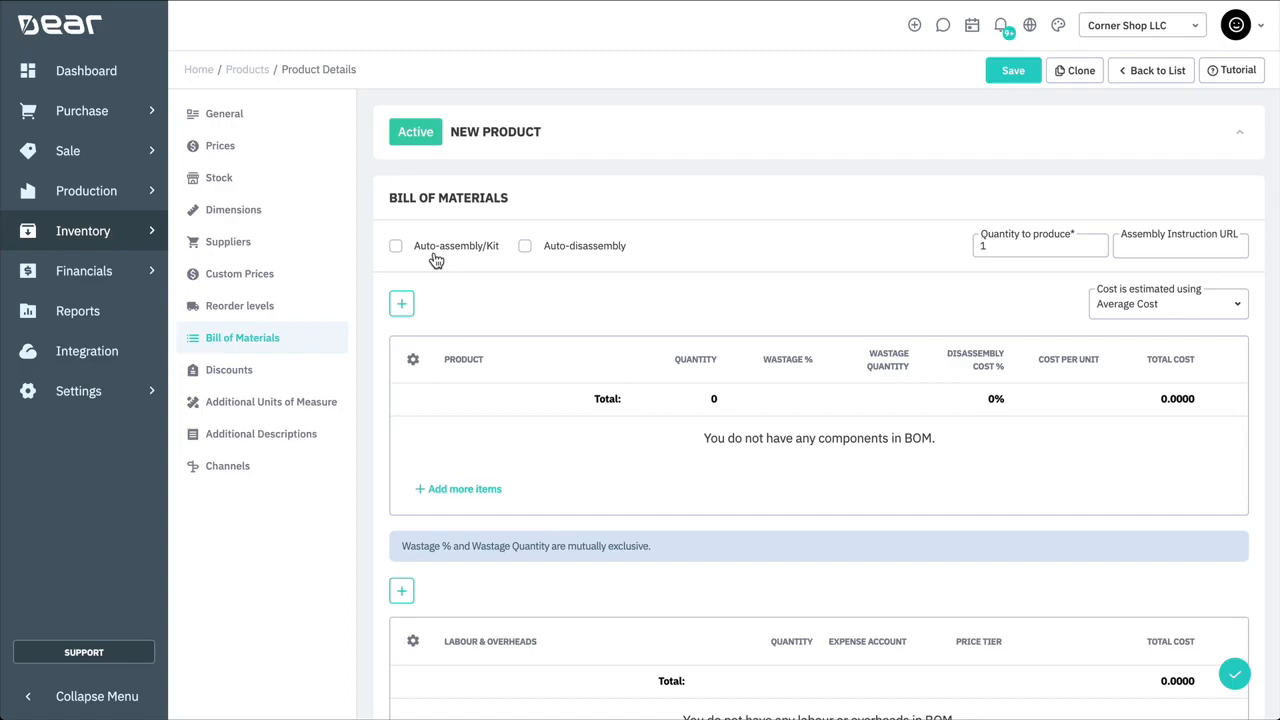
mouse_move(544, 268)
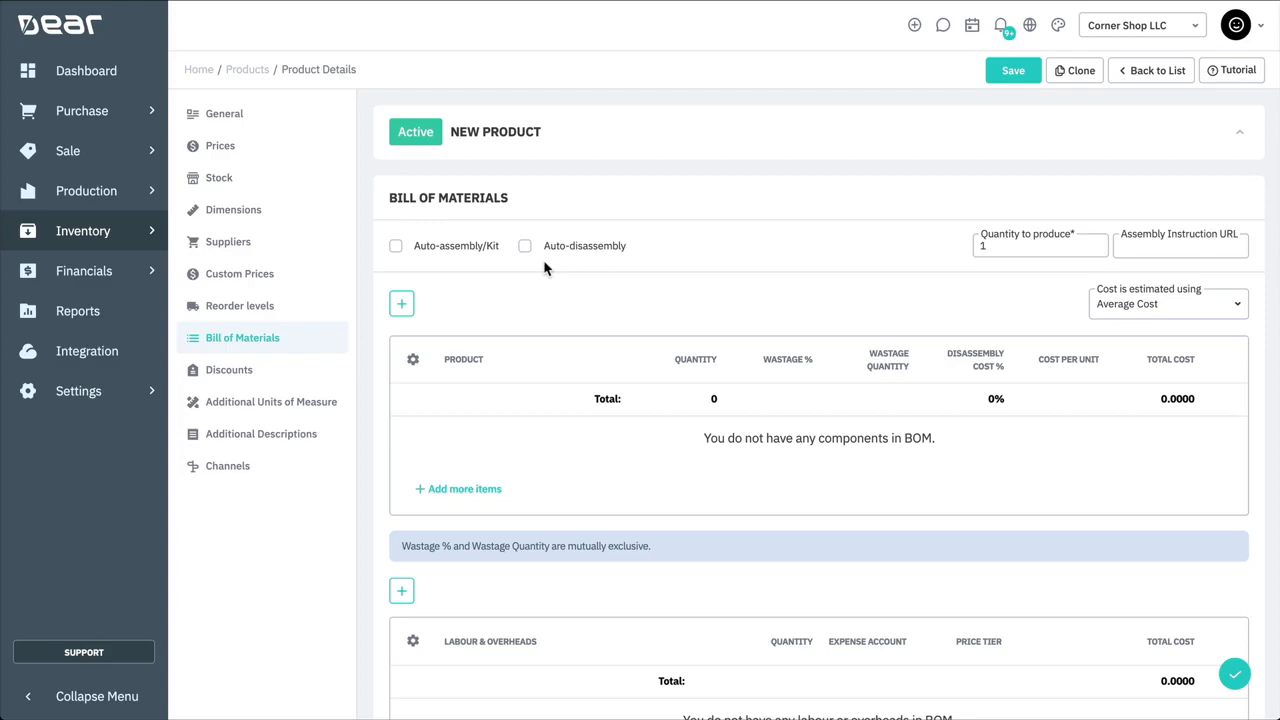
mouse_move(1236, 318)
text(lumber)
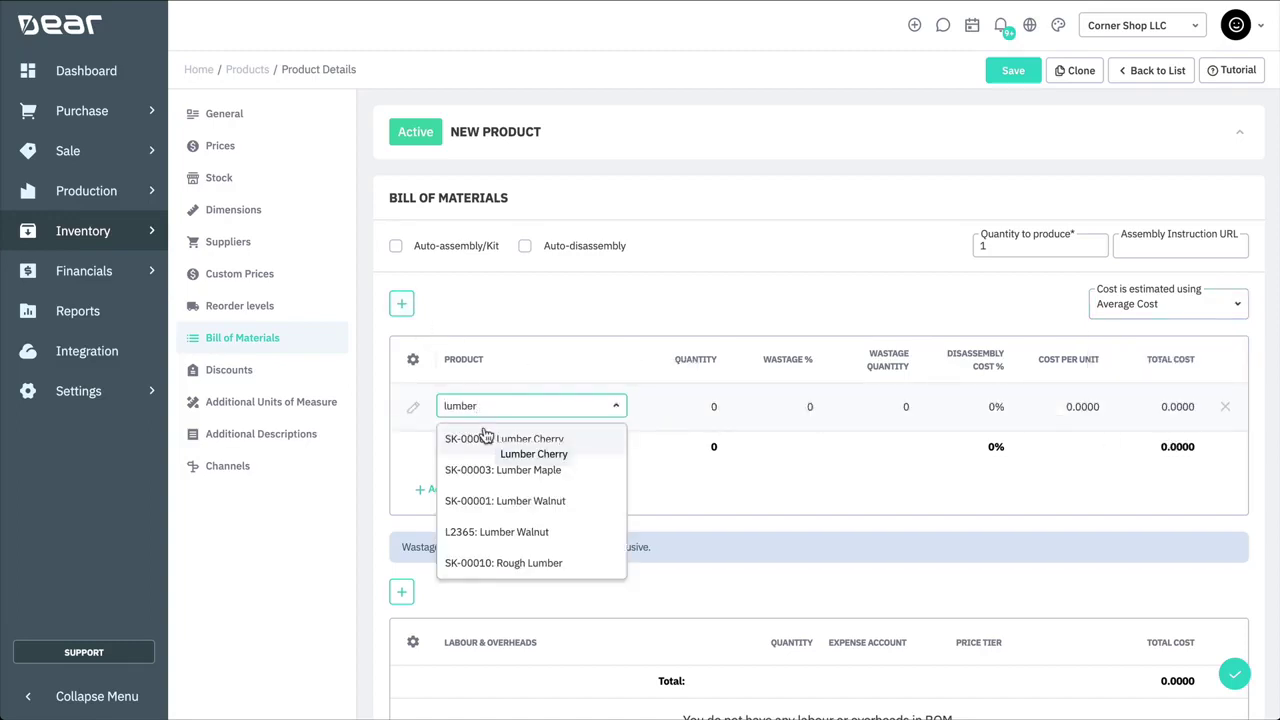
Step: Add 9 Lumber Cherry and 15 Screws as BOM components, totaling 689.70
click(504, 438)
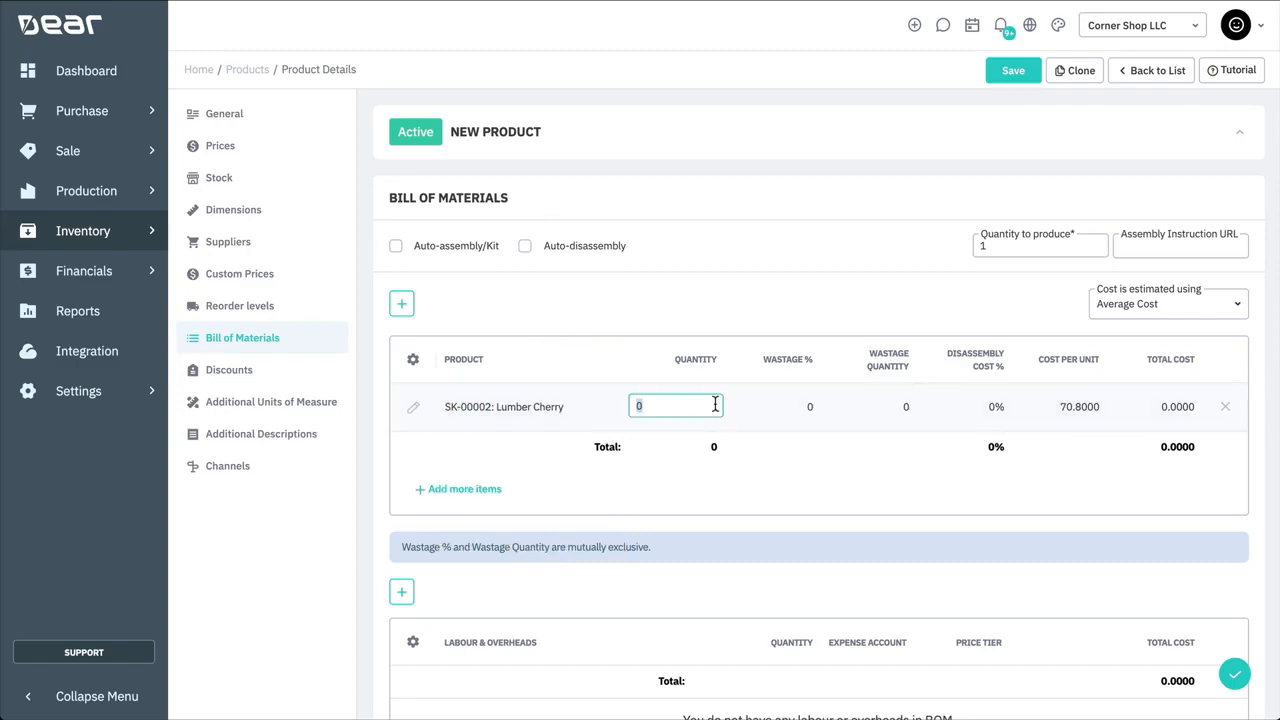
text(9)
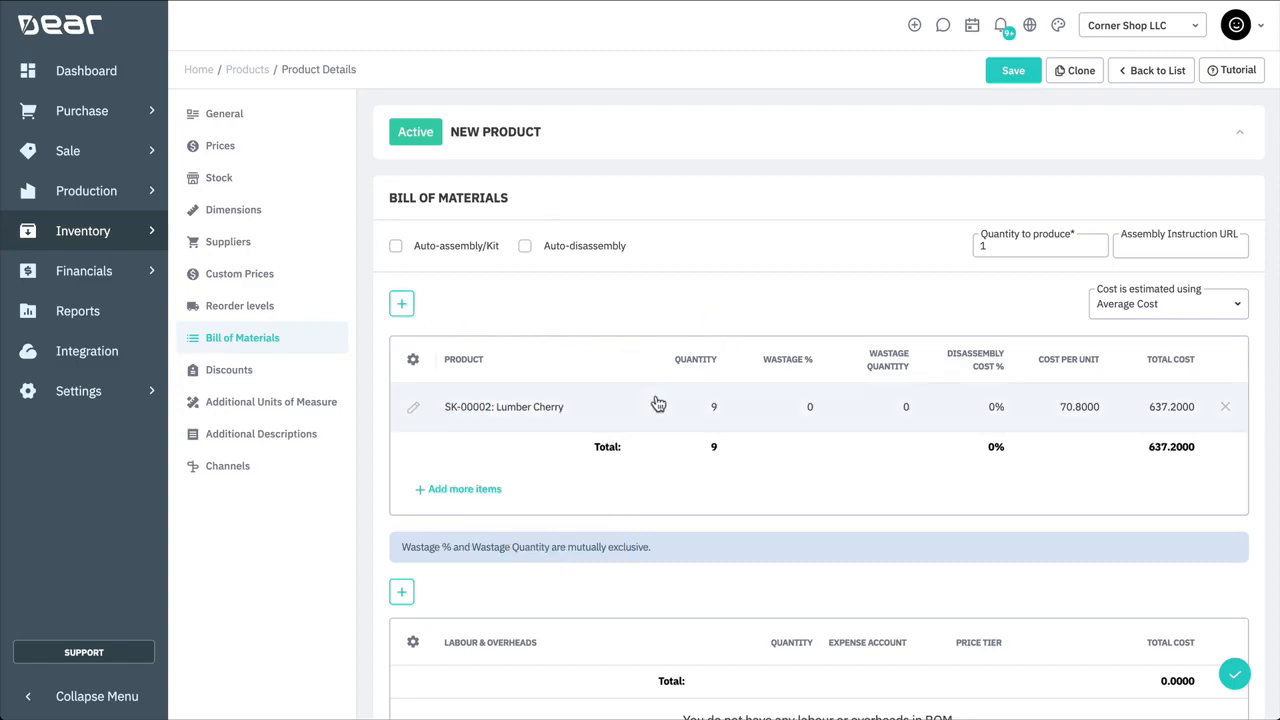
mouse_move(820, 432)
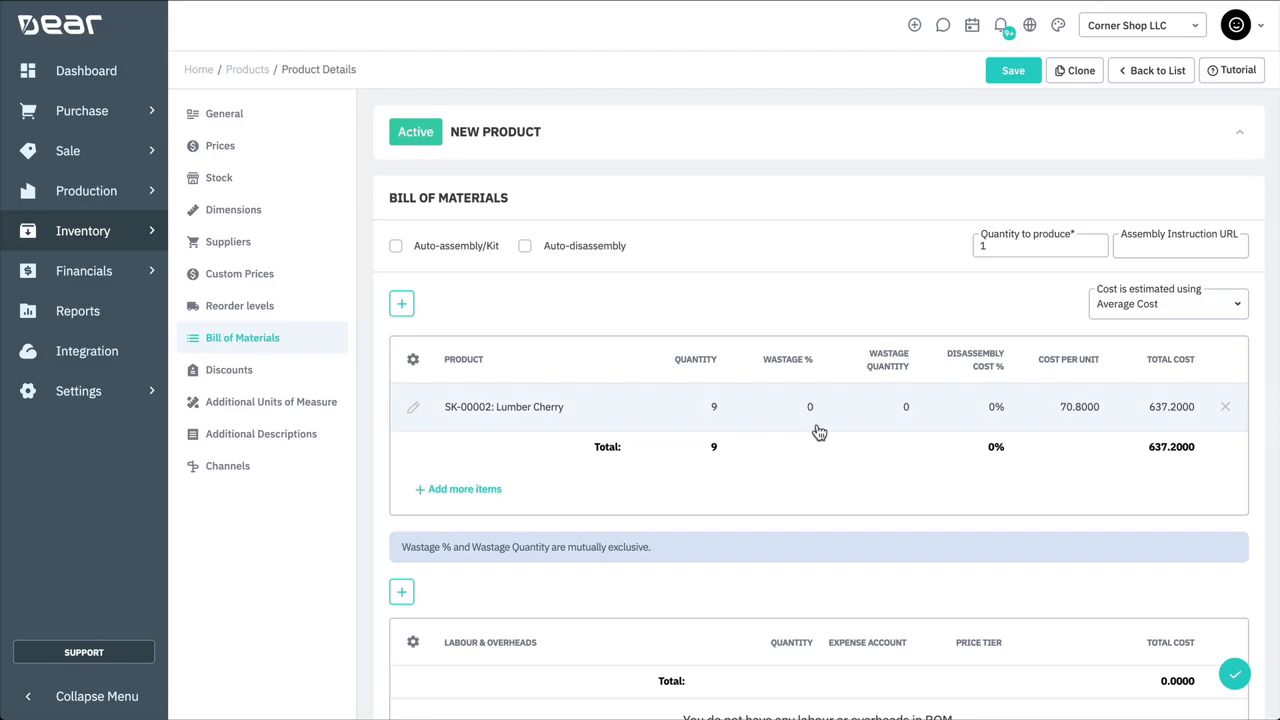
mouse_move(840, 438)
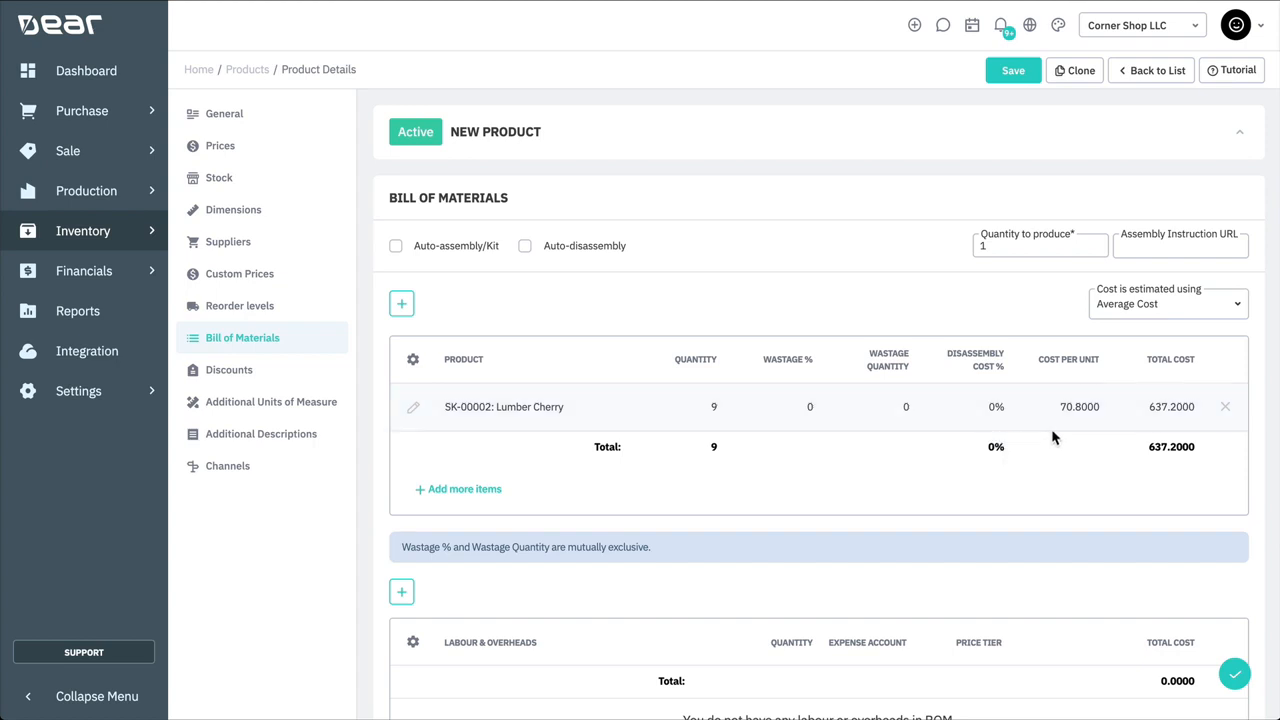
mouse_move(1044, 488)
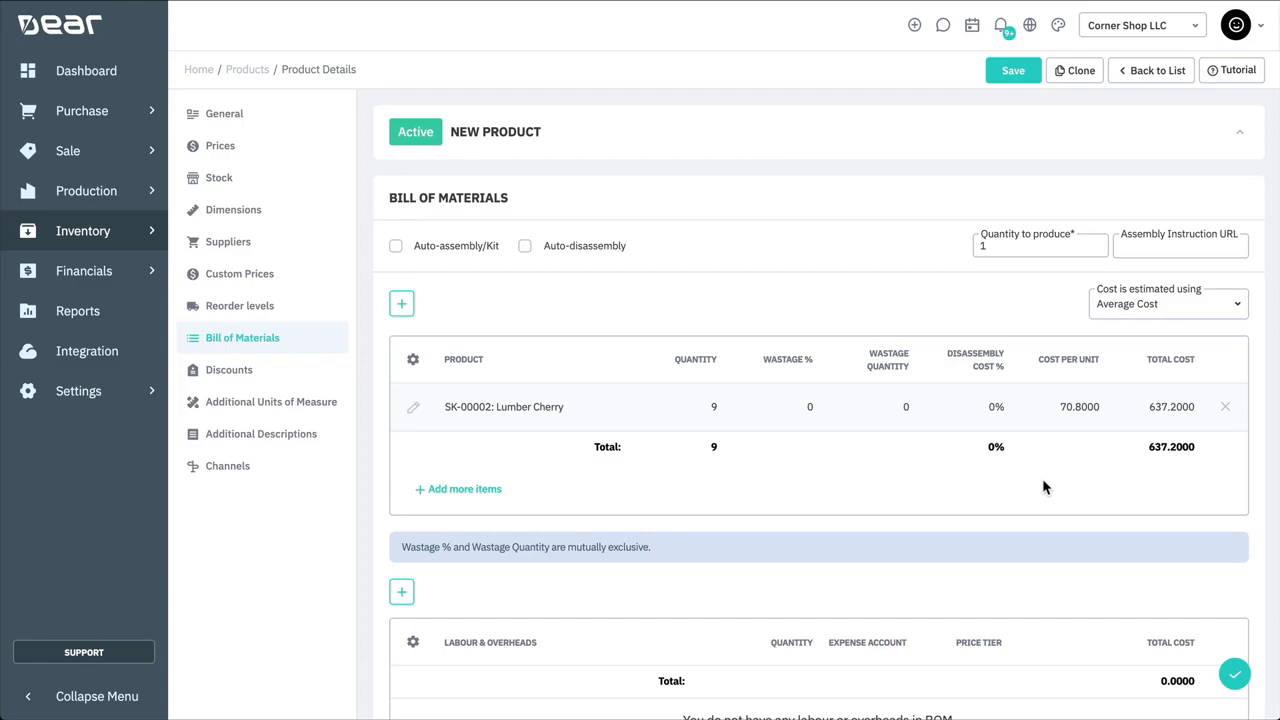
text(screws)
text(15)
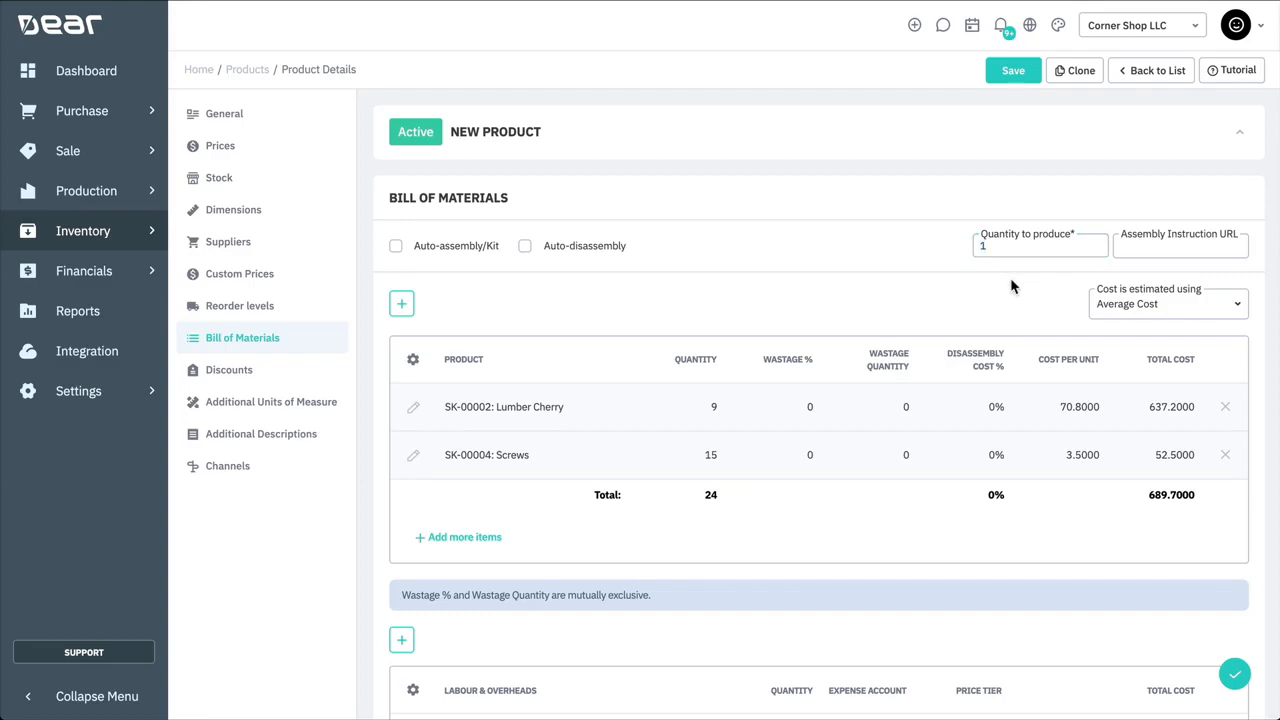
Step: Add a Labour & Overheads line of 3 Building Labour to the bill of materials
scroll(down, 3)
text(bui)
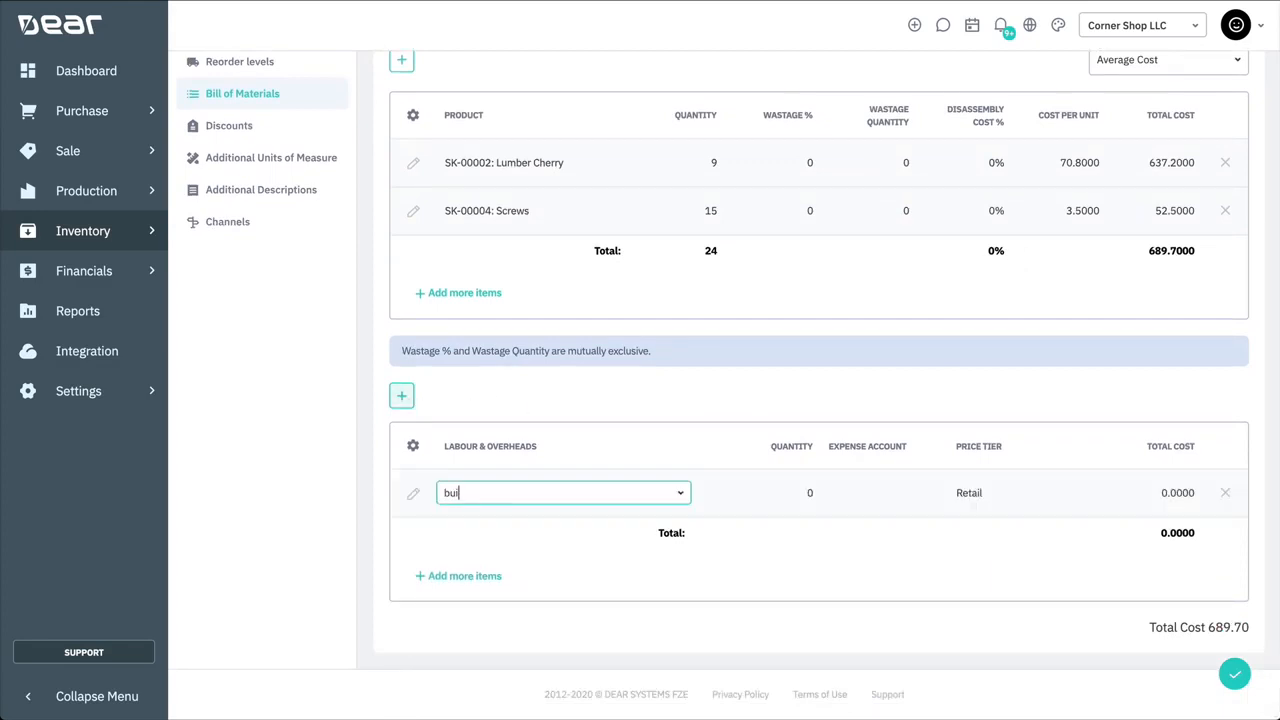
text(lding)
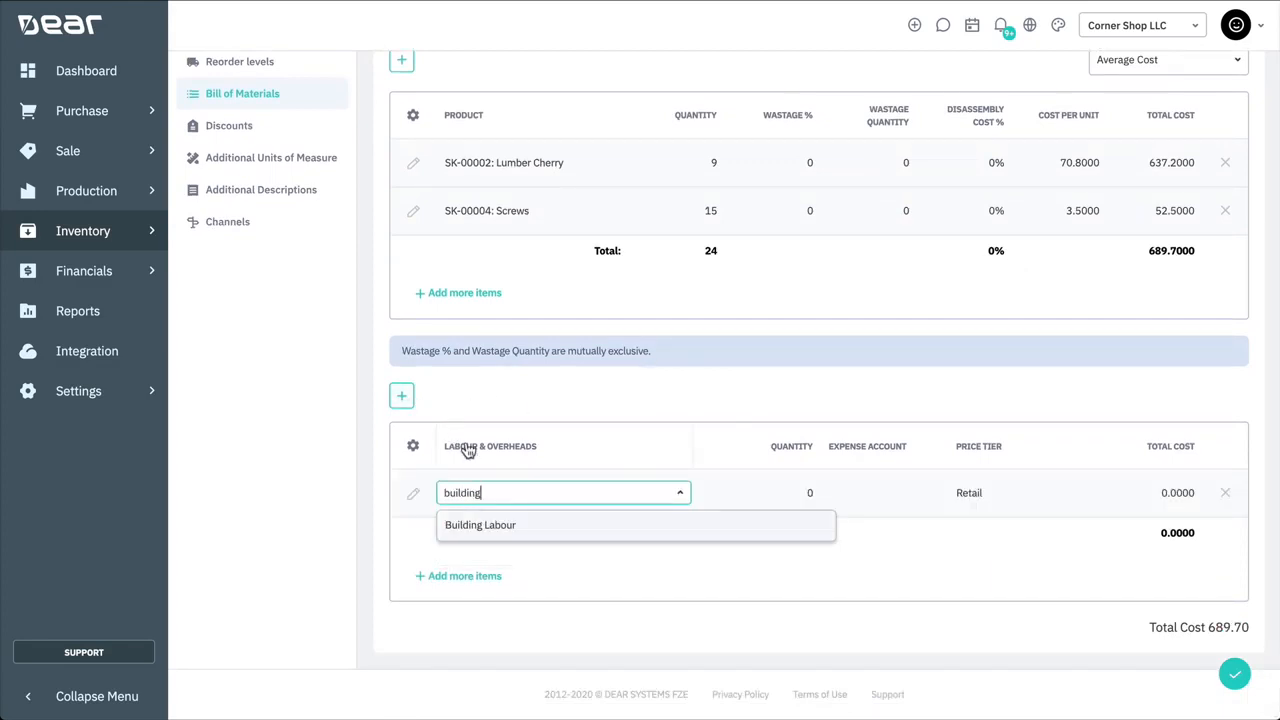
click(480, 524)
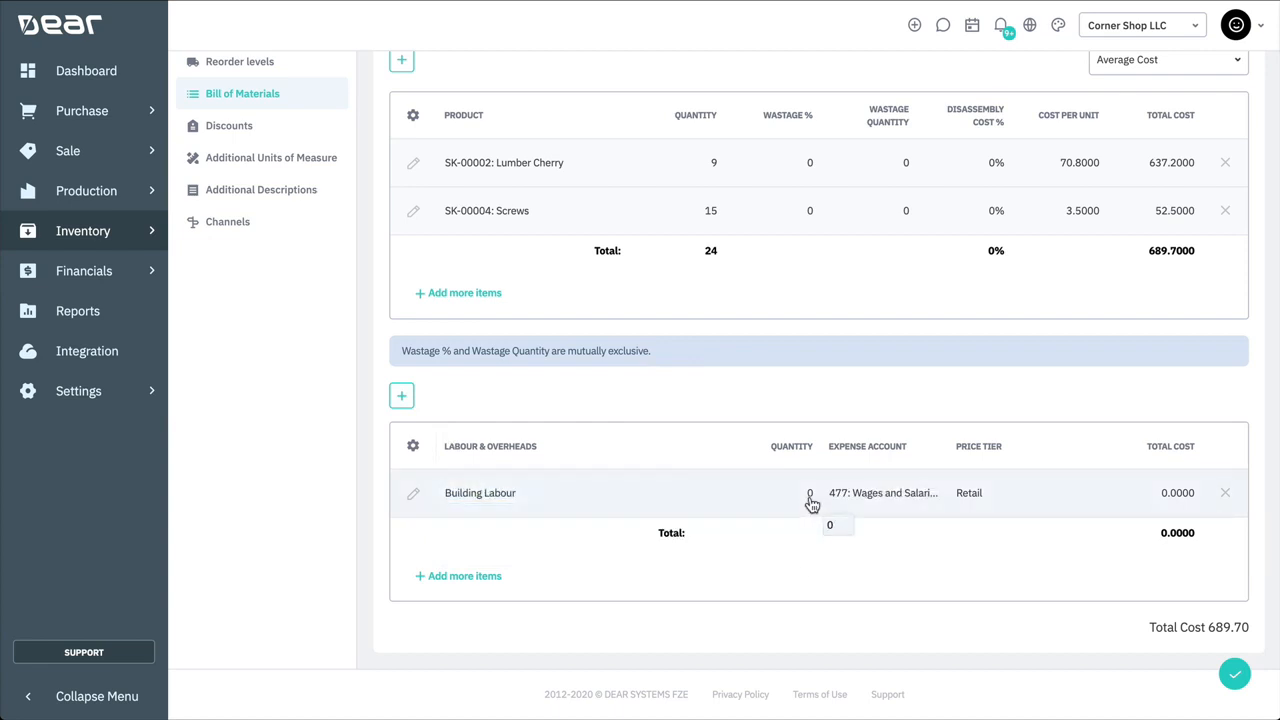
text(3)
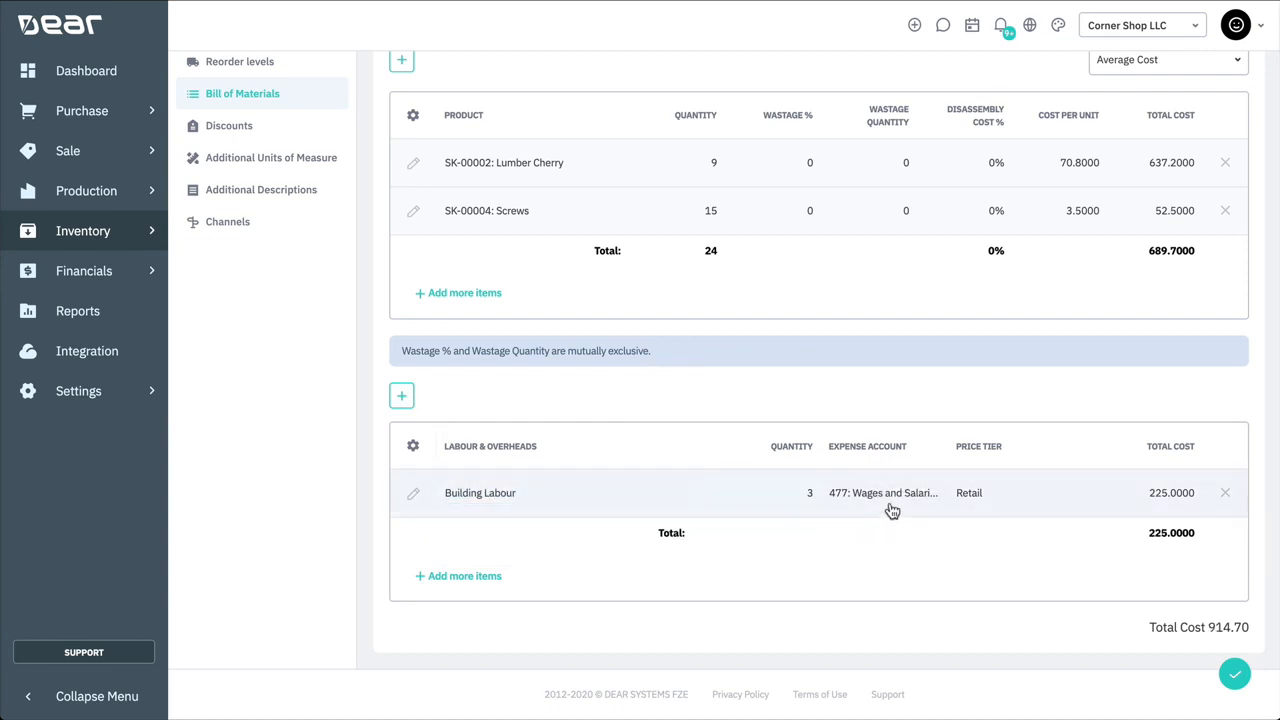
click(884, 492)
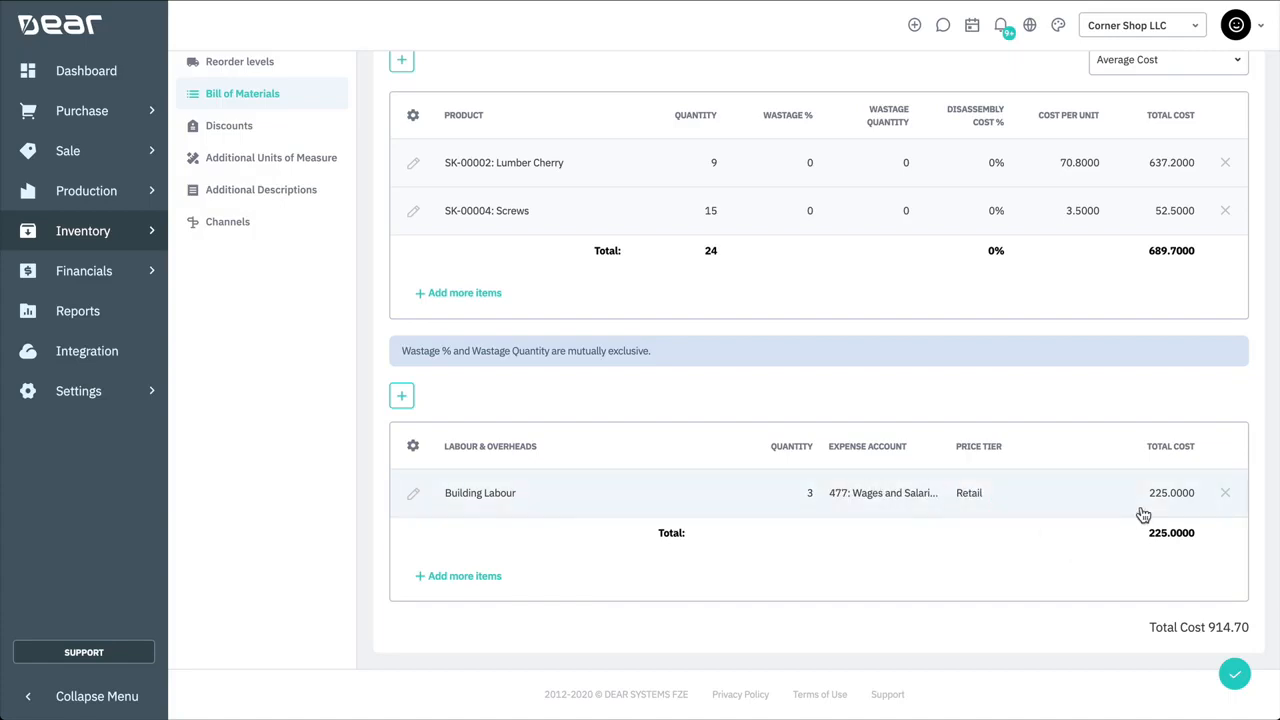
mouse_move(1080, 560)
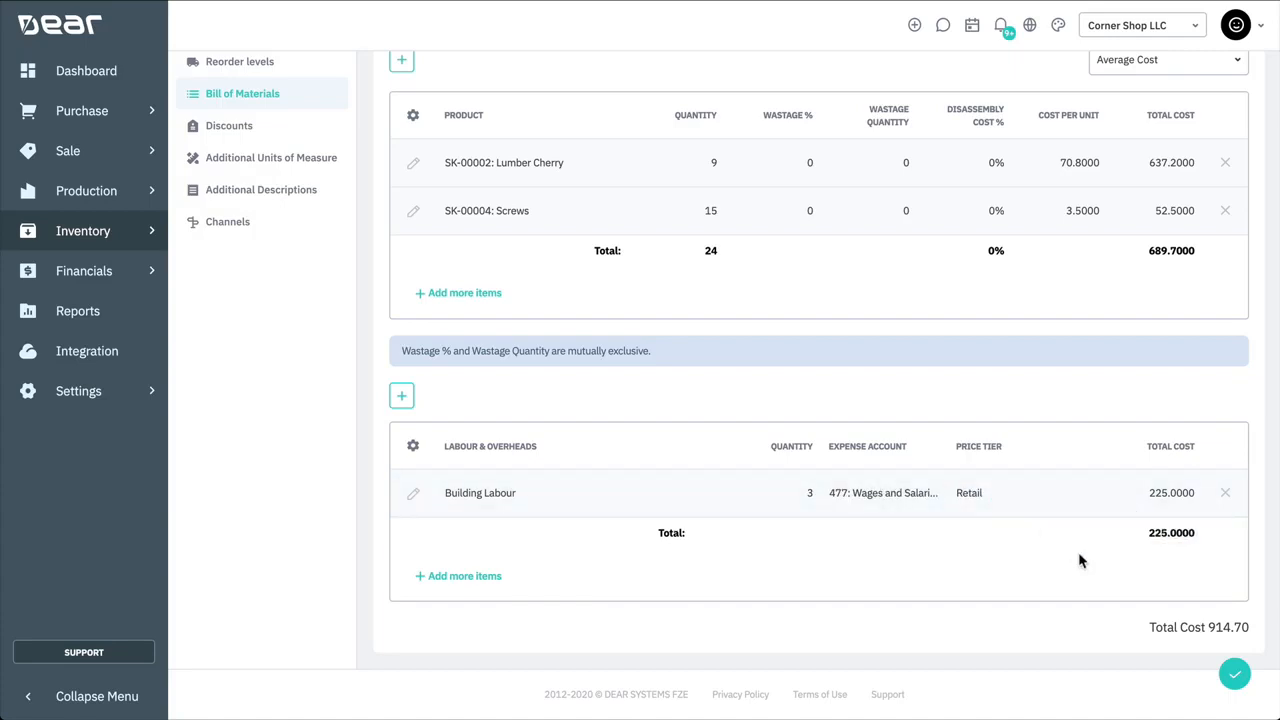
mouse_move(1190, 668)
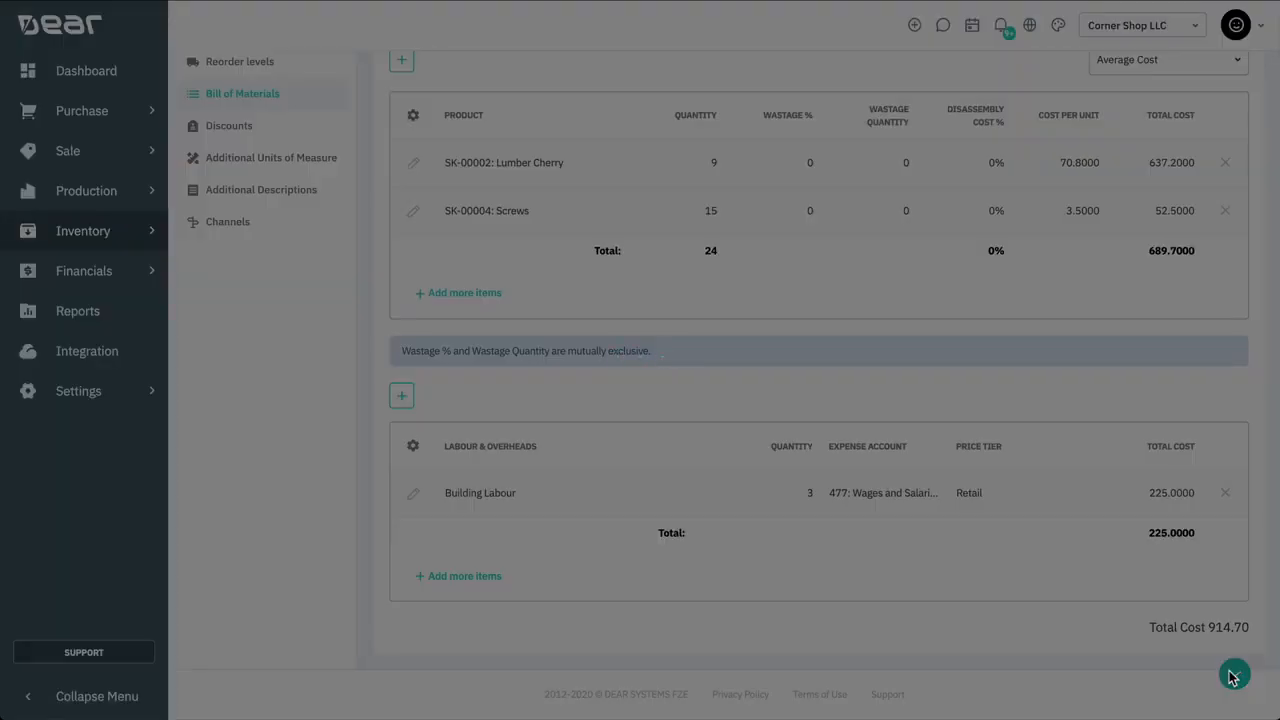
Step: Save the Outdoor Chair product with its BOM totaling 914.70
click(1234, 674)
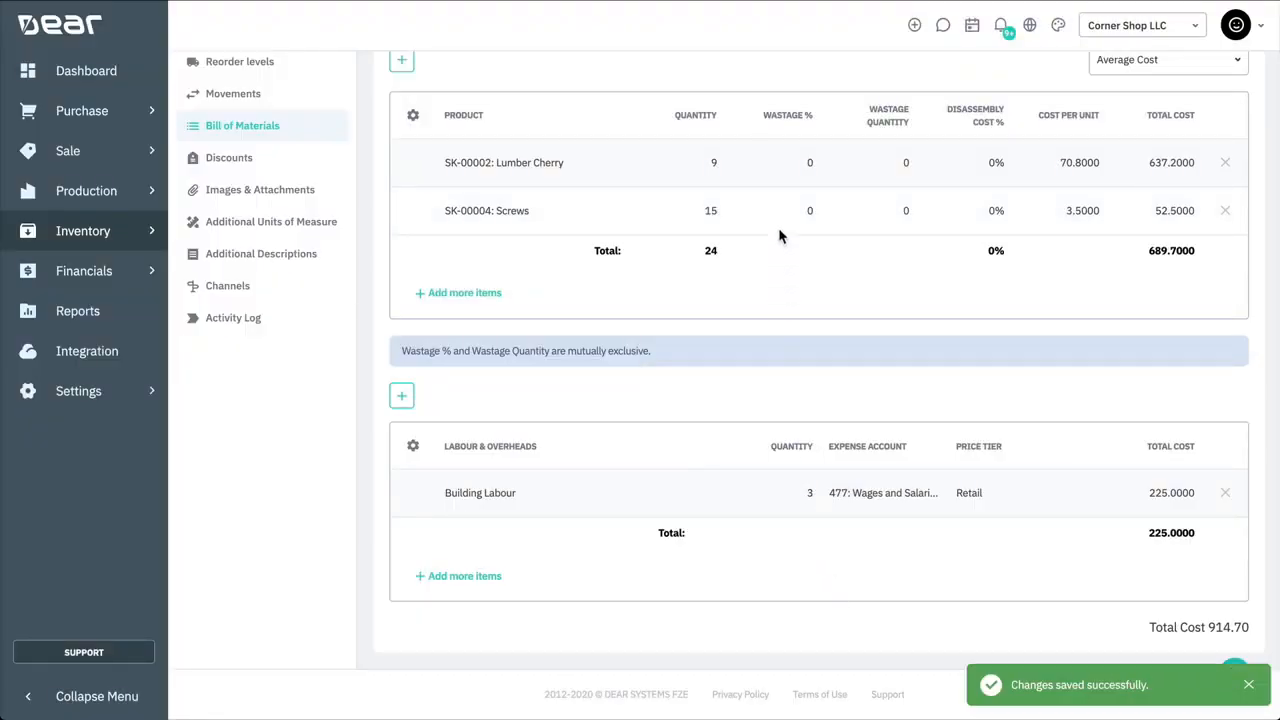
scroll(up, 3)
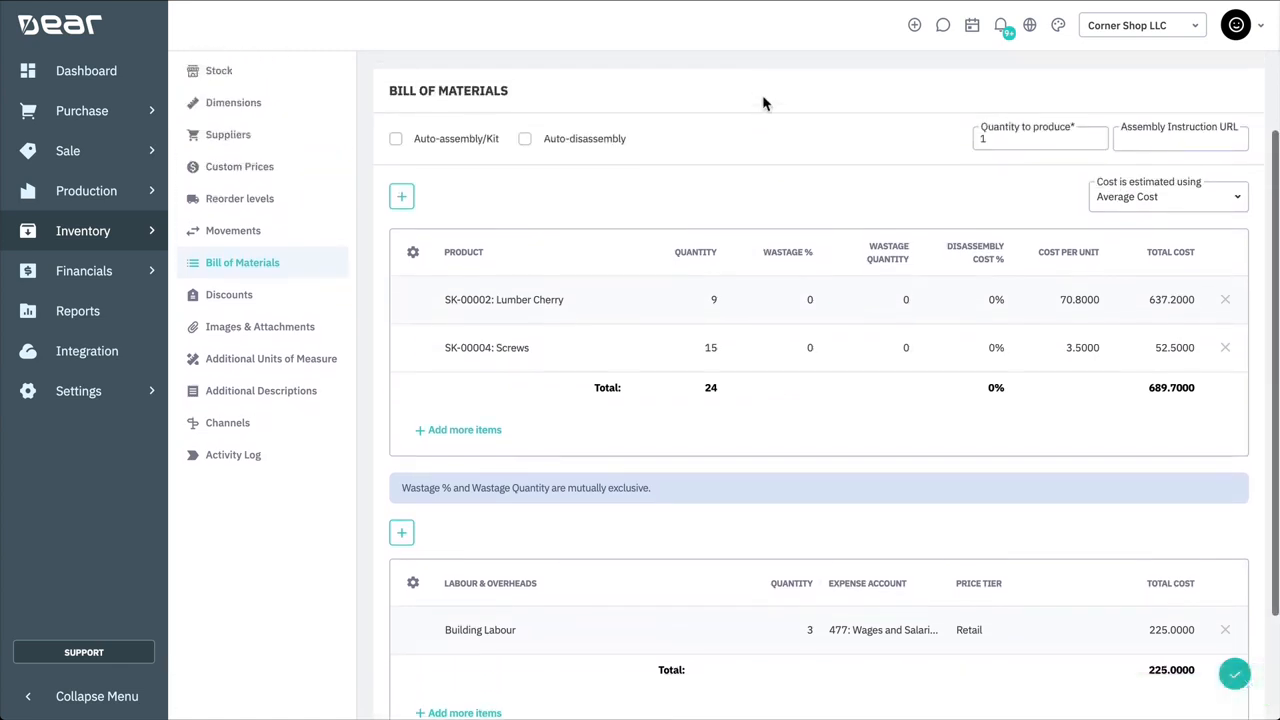
scroll(up, 3)
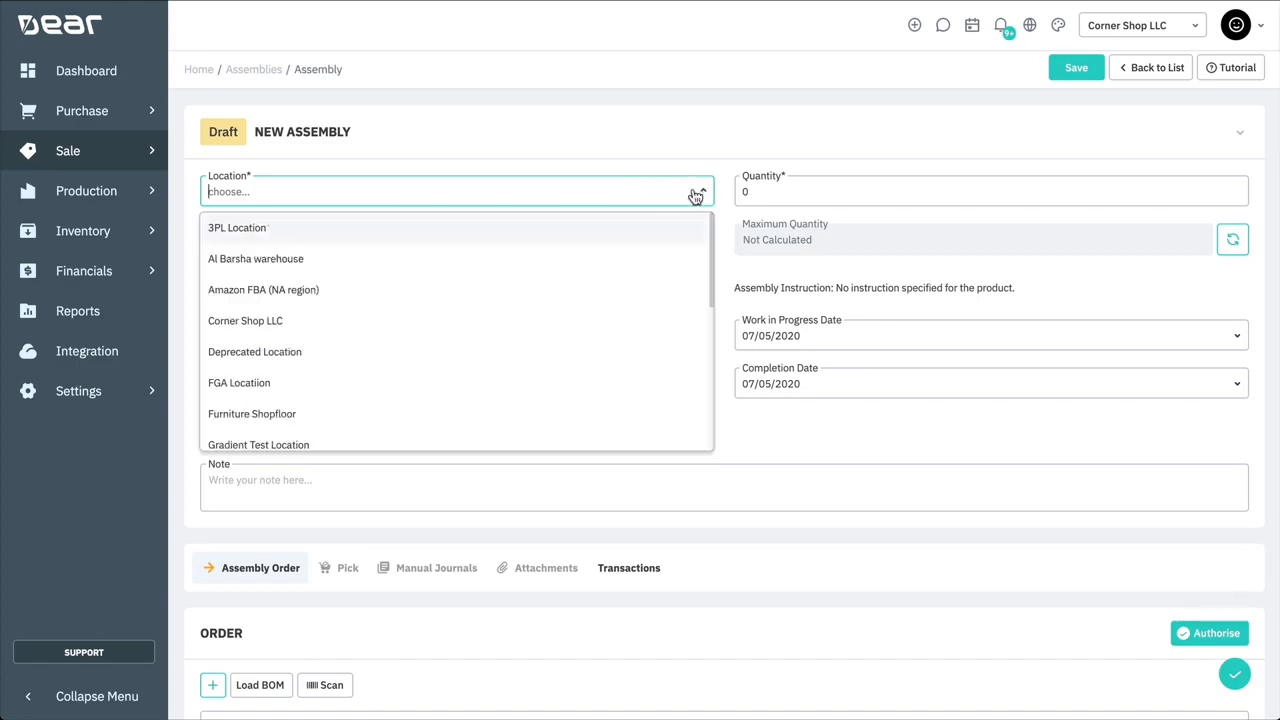
Step: Set location Corner Shop LLC, SKU OutdoorChair, and keep 092: Inventory for both WIP and finished goods accounts
click(244, 320)
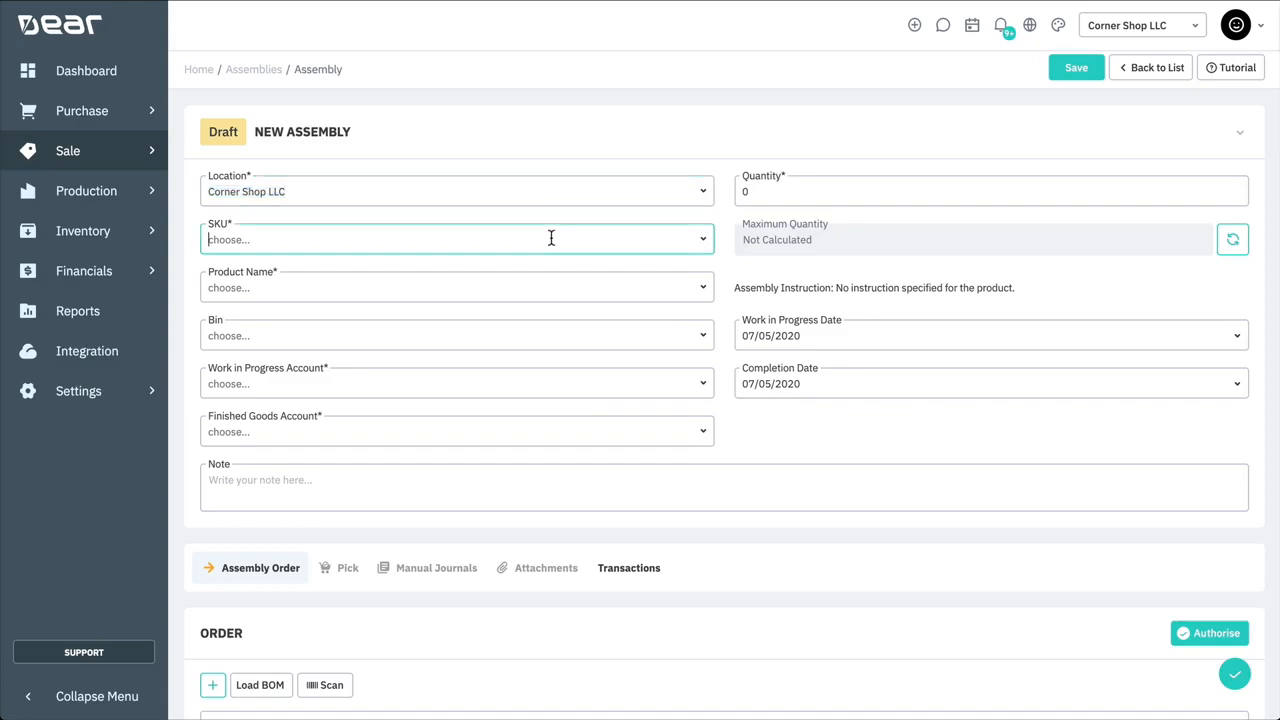
text(OutdoorChair)
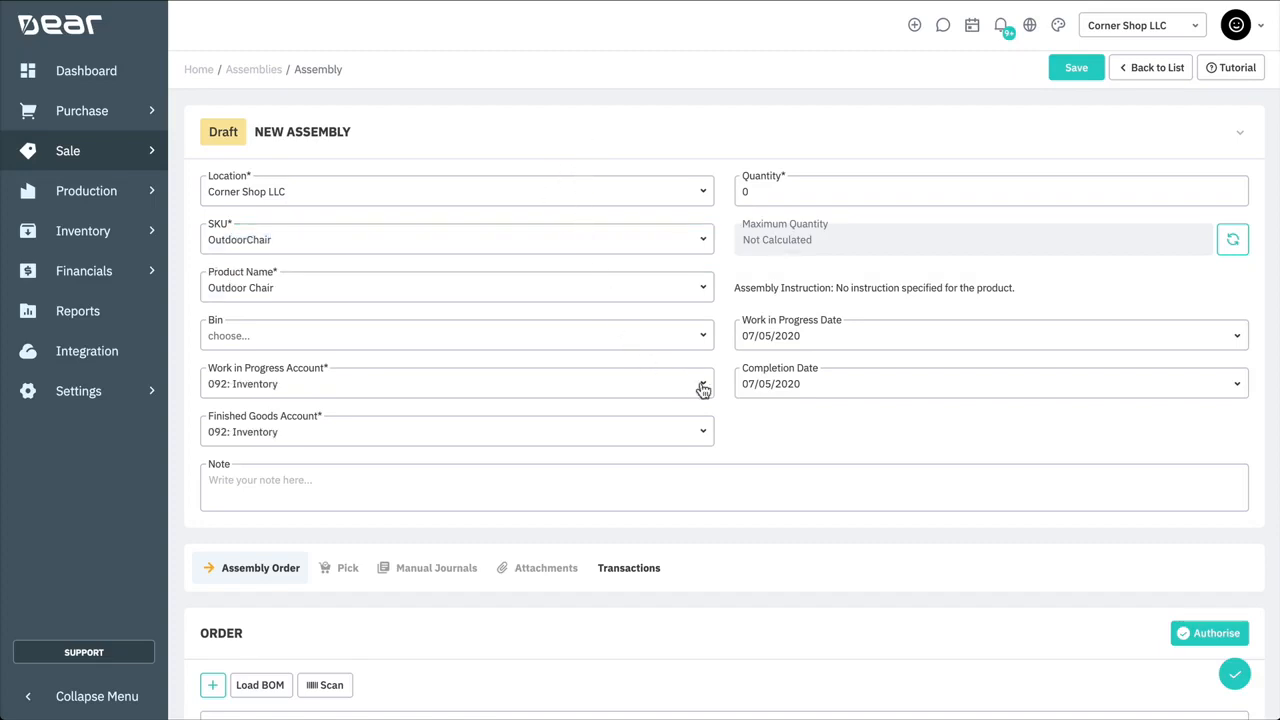
click(702, 384)
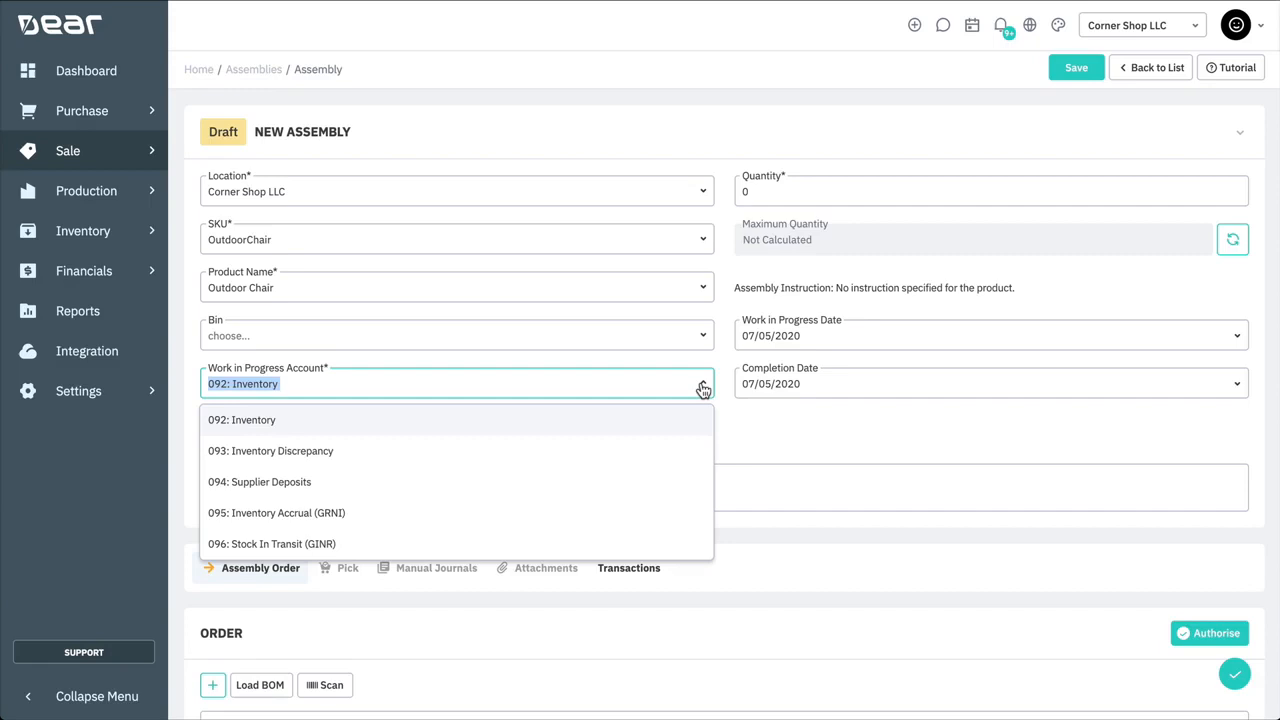
click(240, 420)
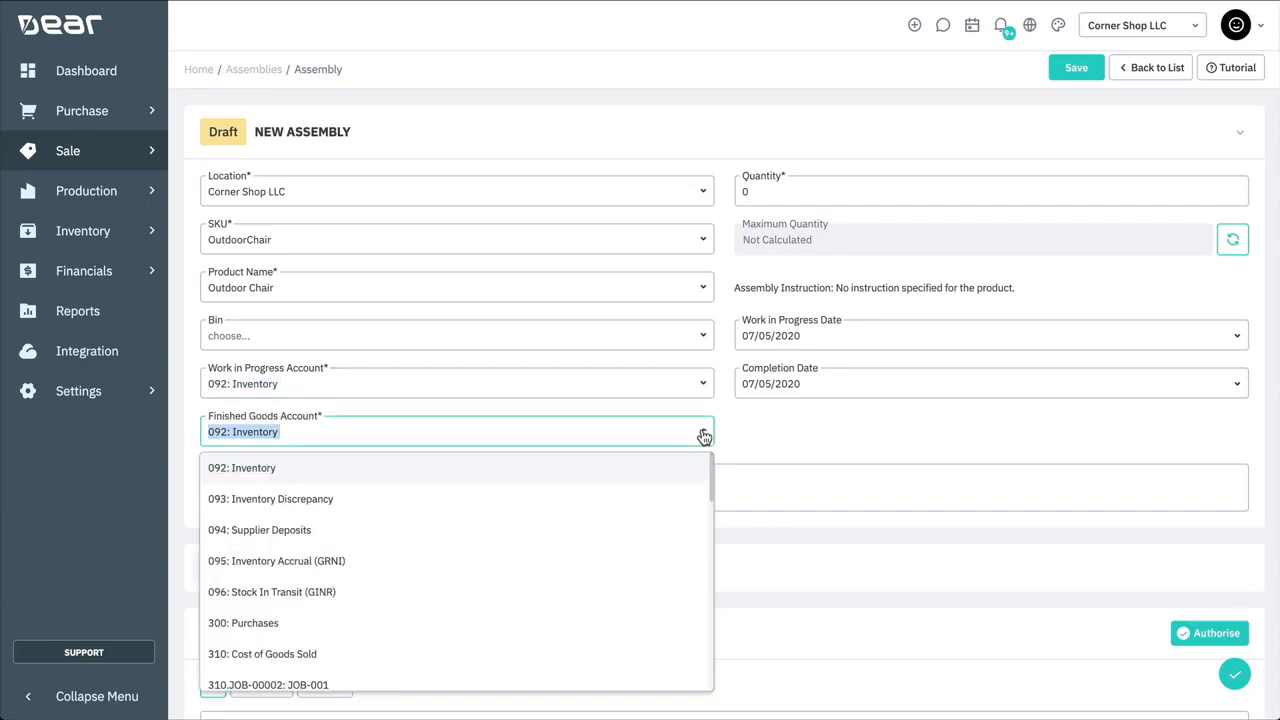
click(240, 468)
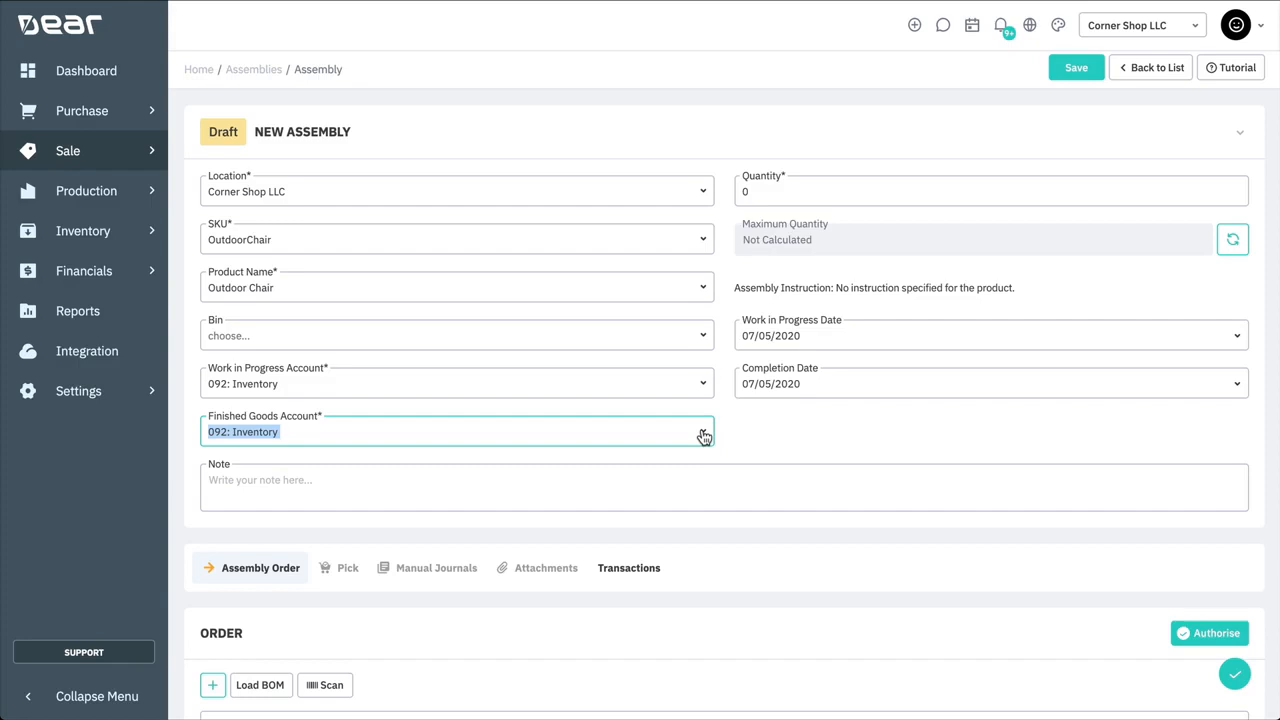
mouse_move(720, 428)
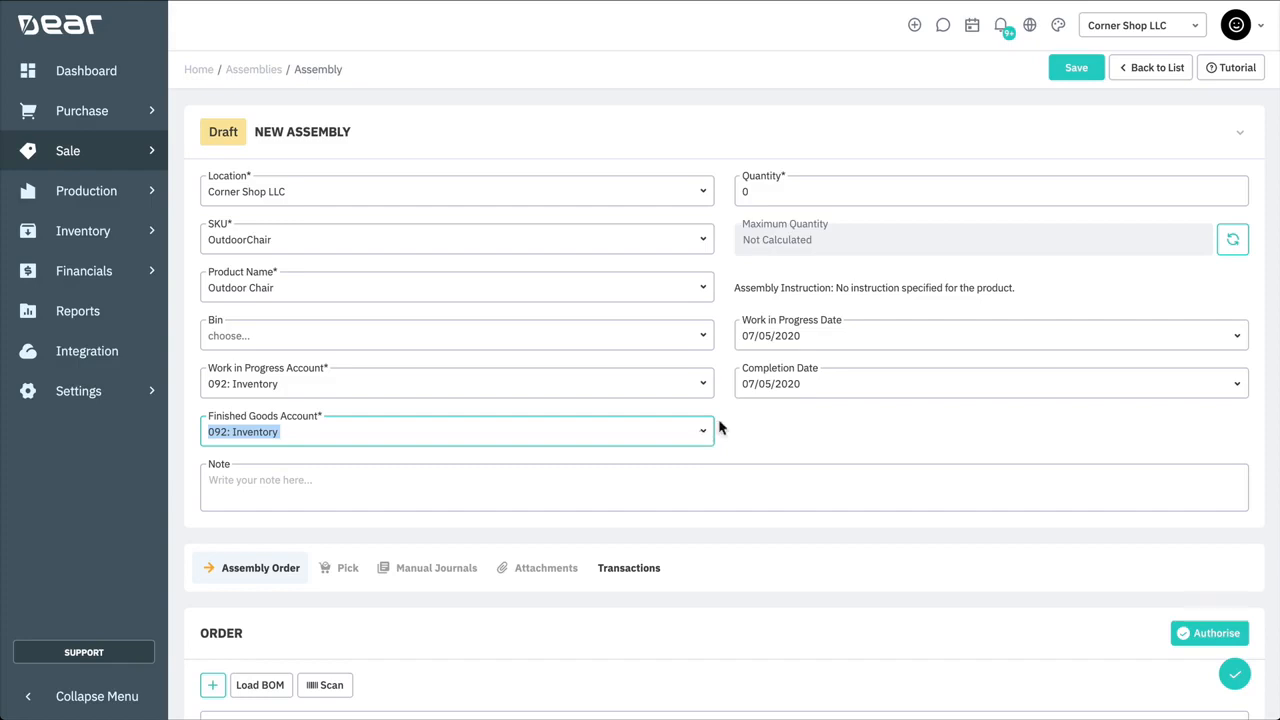
Step: Enter an assembly quantity of 100 and recalculate the maximum quantity (0.0000)
click(990, 192)
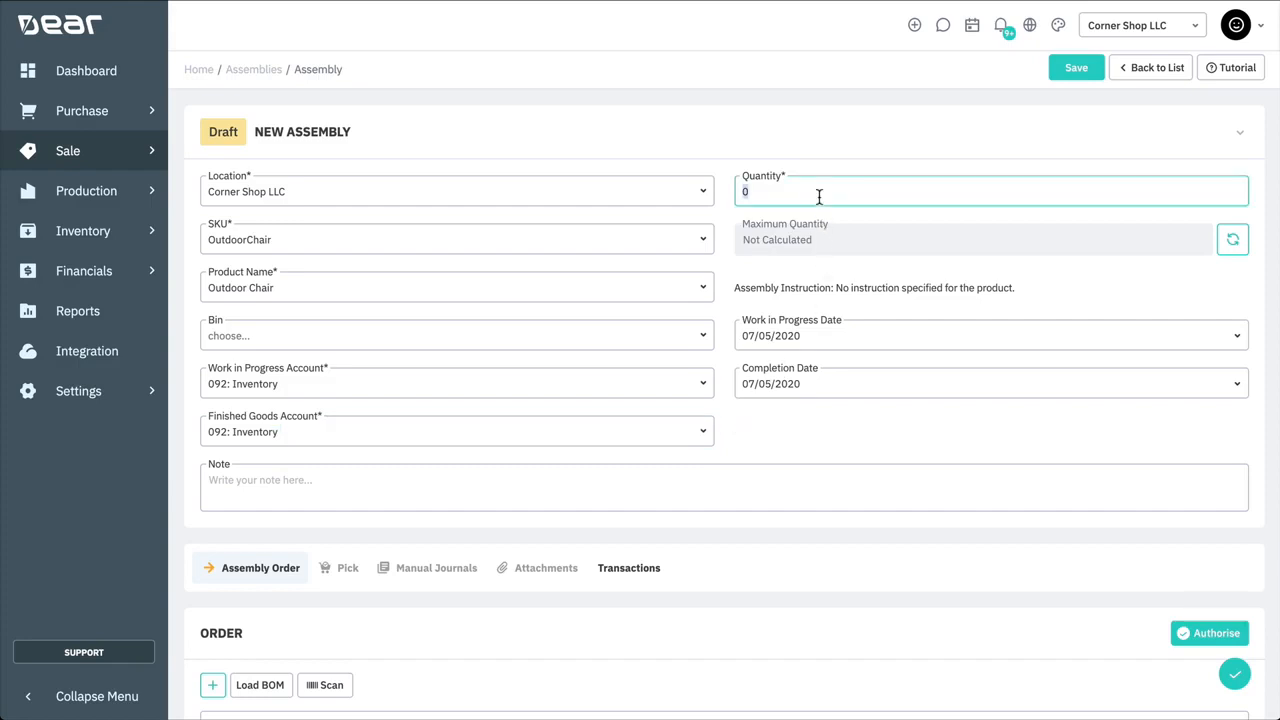
text(100)
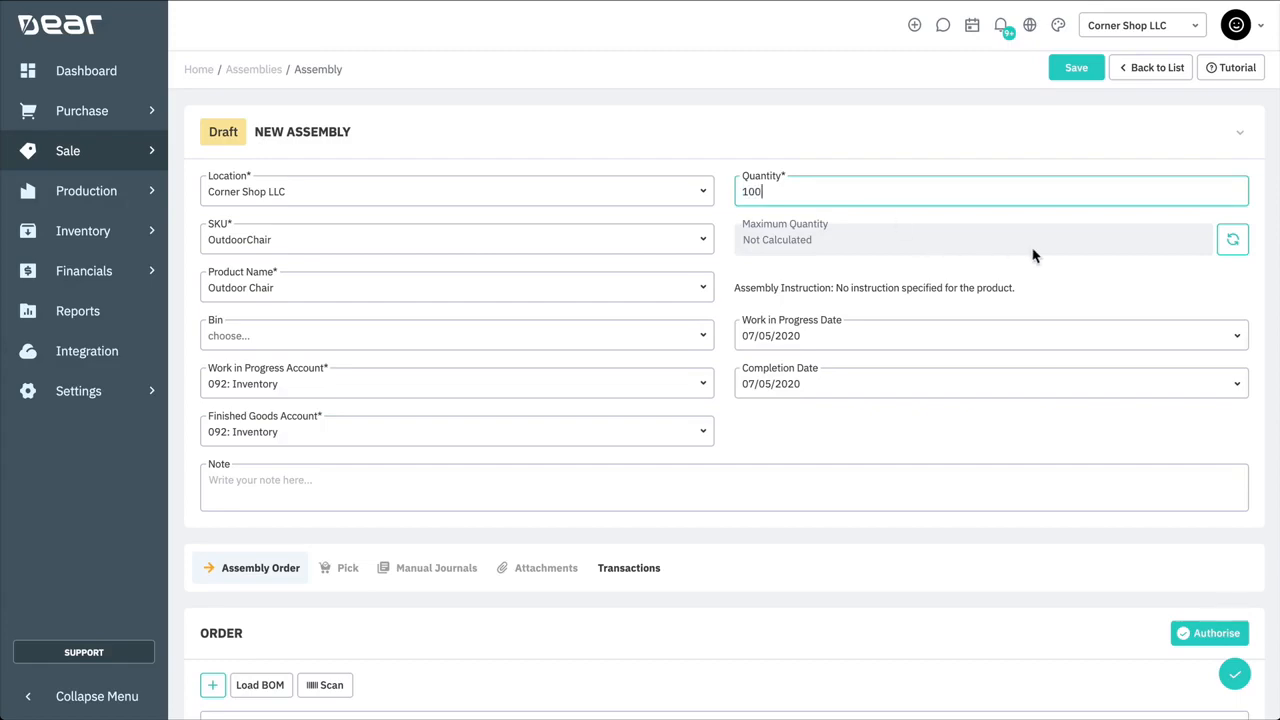
click(1232, 240)
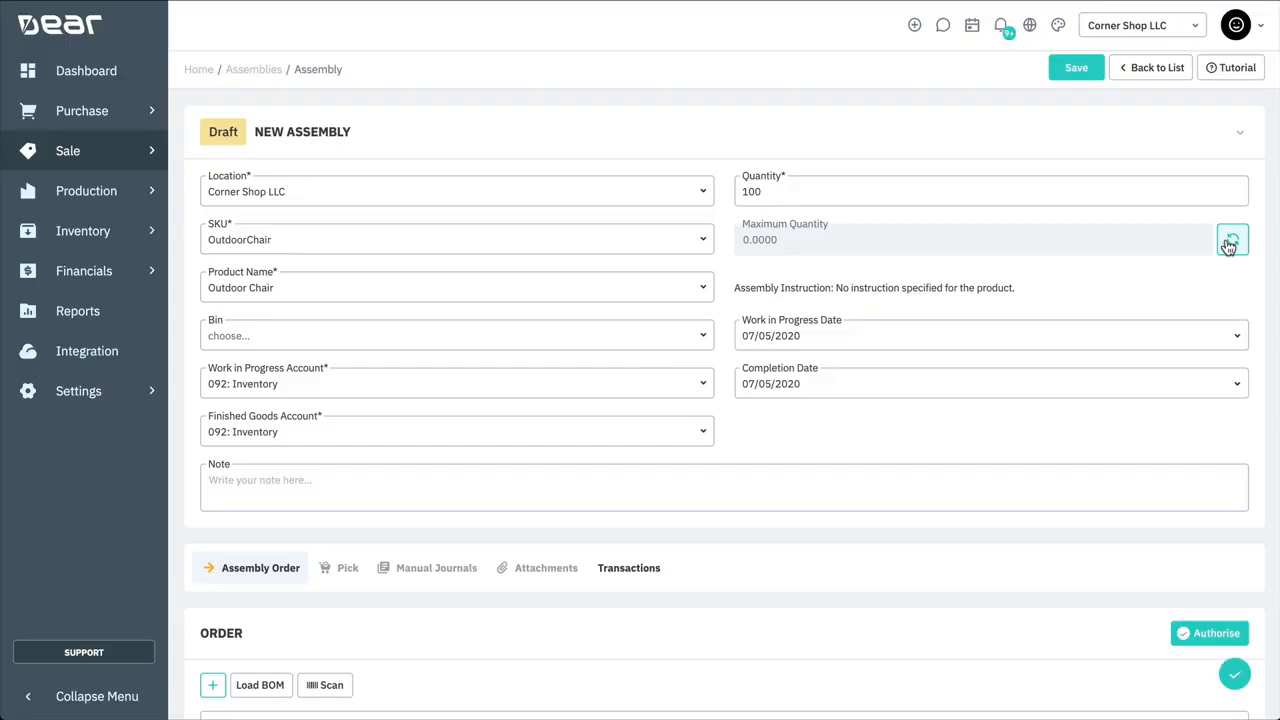
mouse_move(1232, 240)
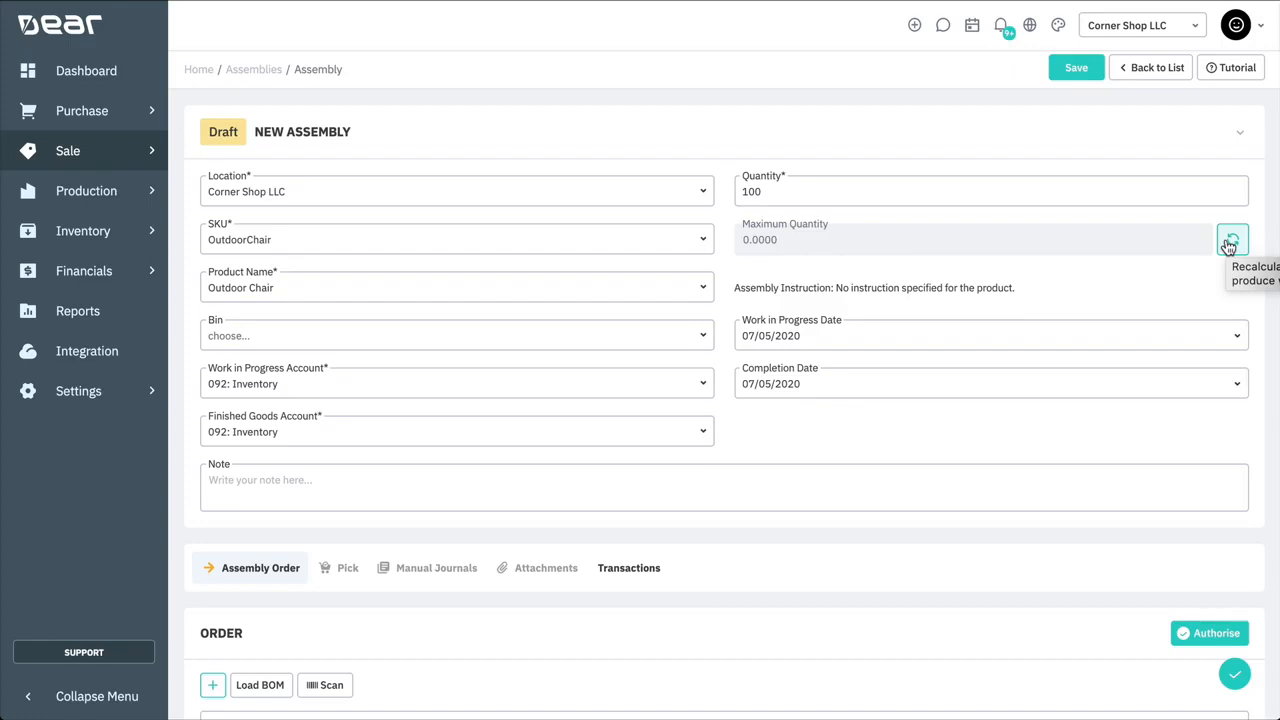
mouse_move(1216, 324)
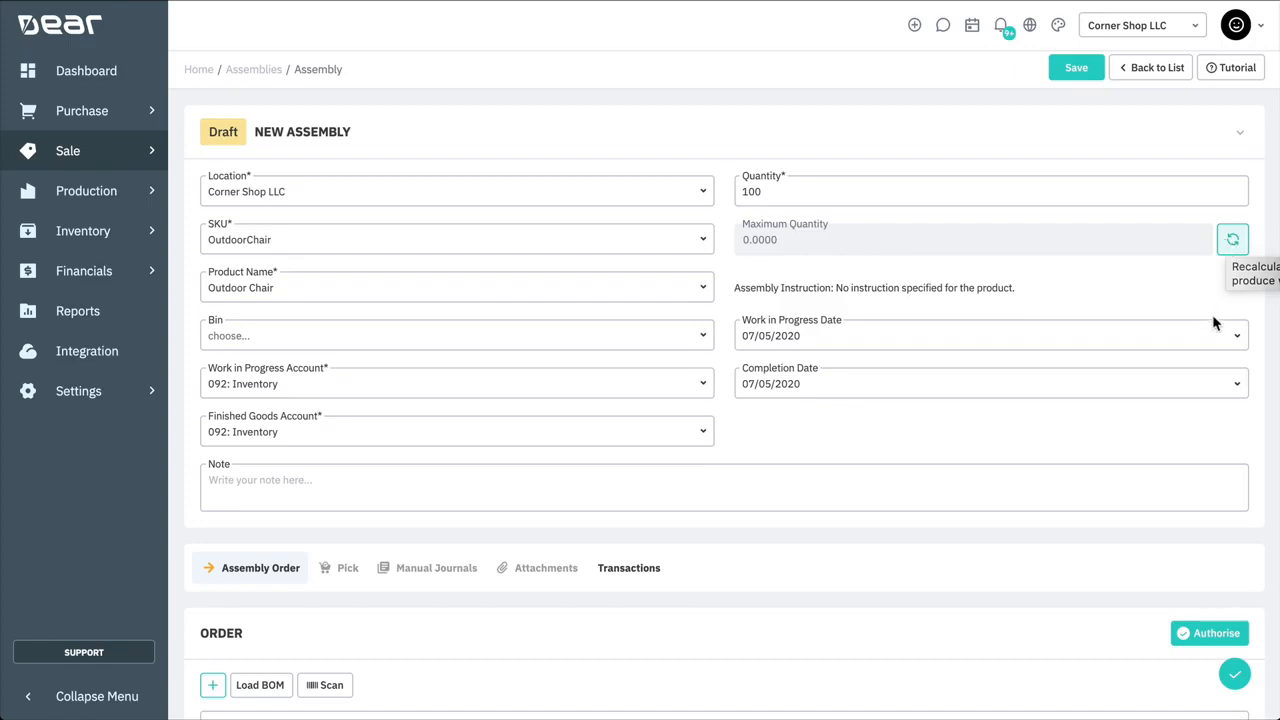
Step: Load the BOM into the order: 300 labour, 900 Lumber Cherry, 1500 Screws, costing 91,470
scroll(down, 3)
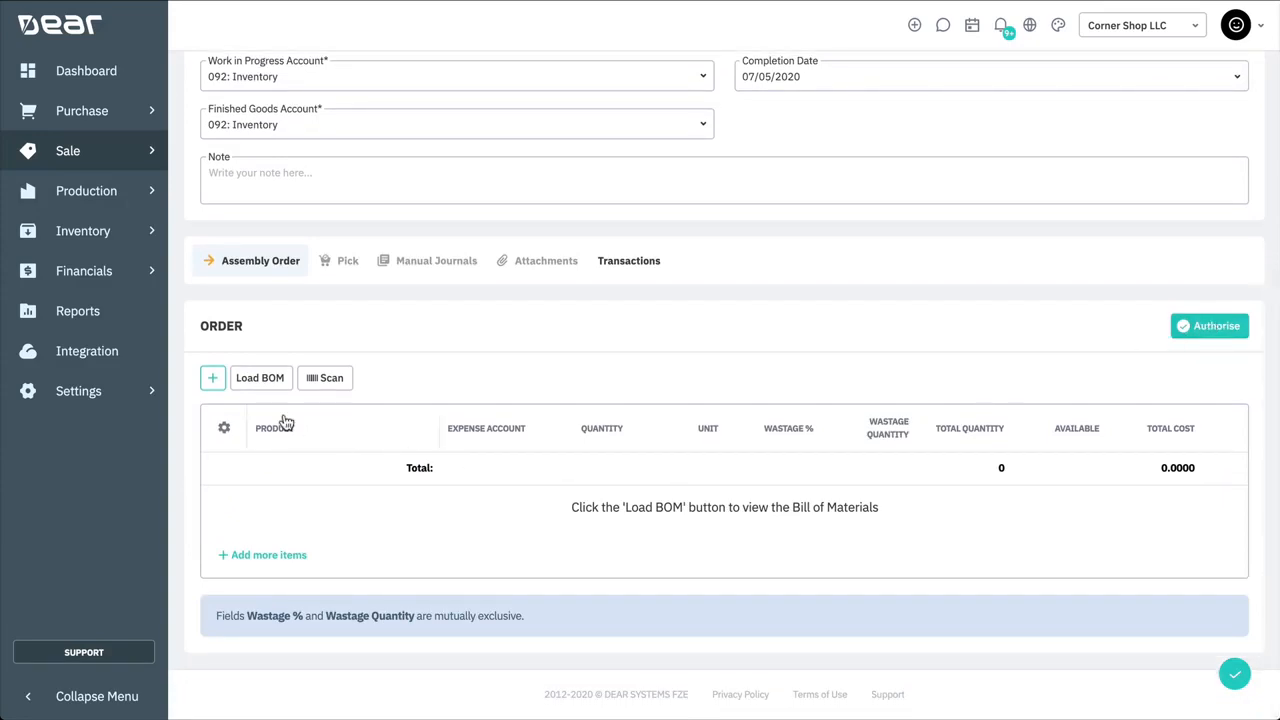
click(260, 378)
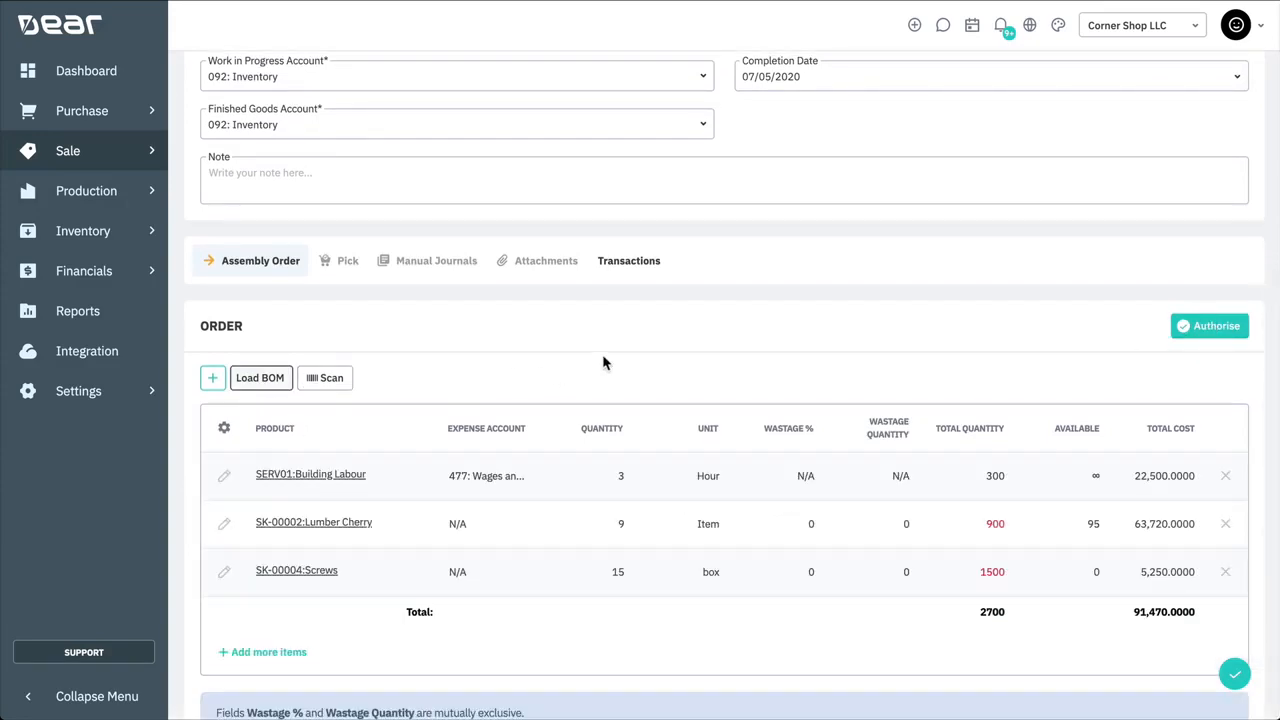
mouse_move(616, 360)
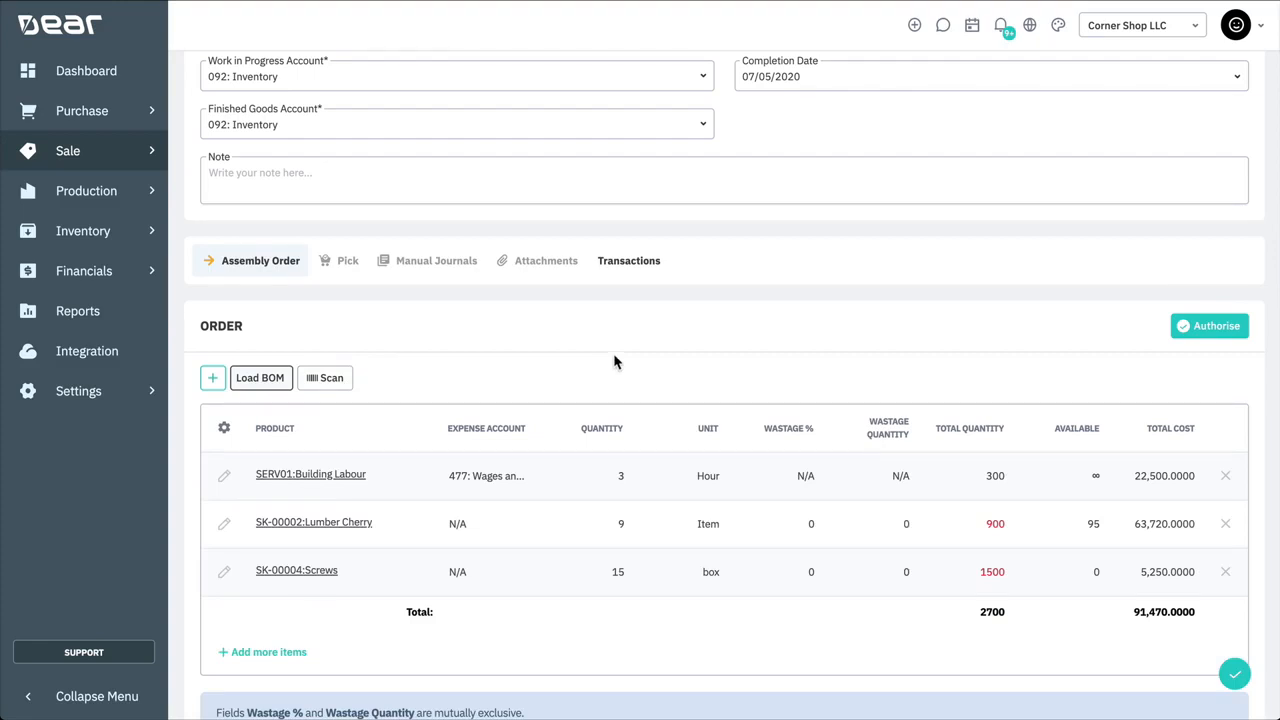
mouse_move(668, 362)
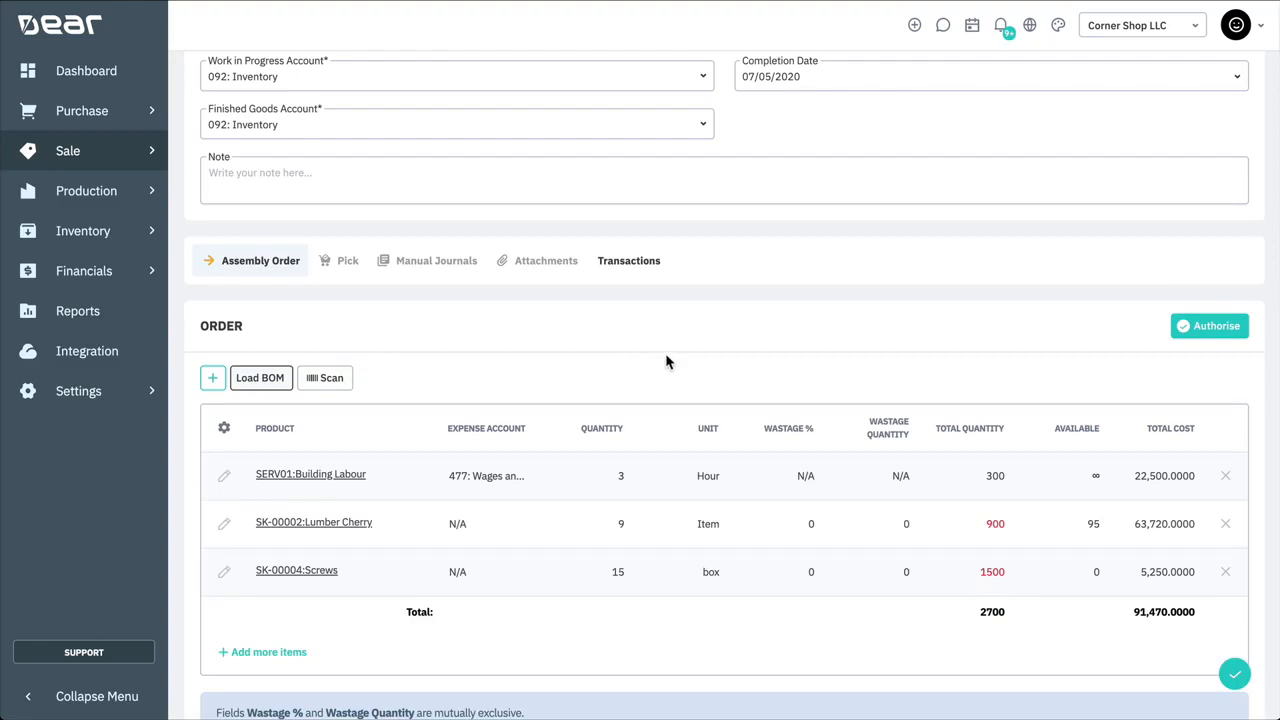
mouse_move(984, 528)
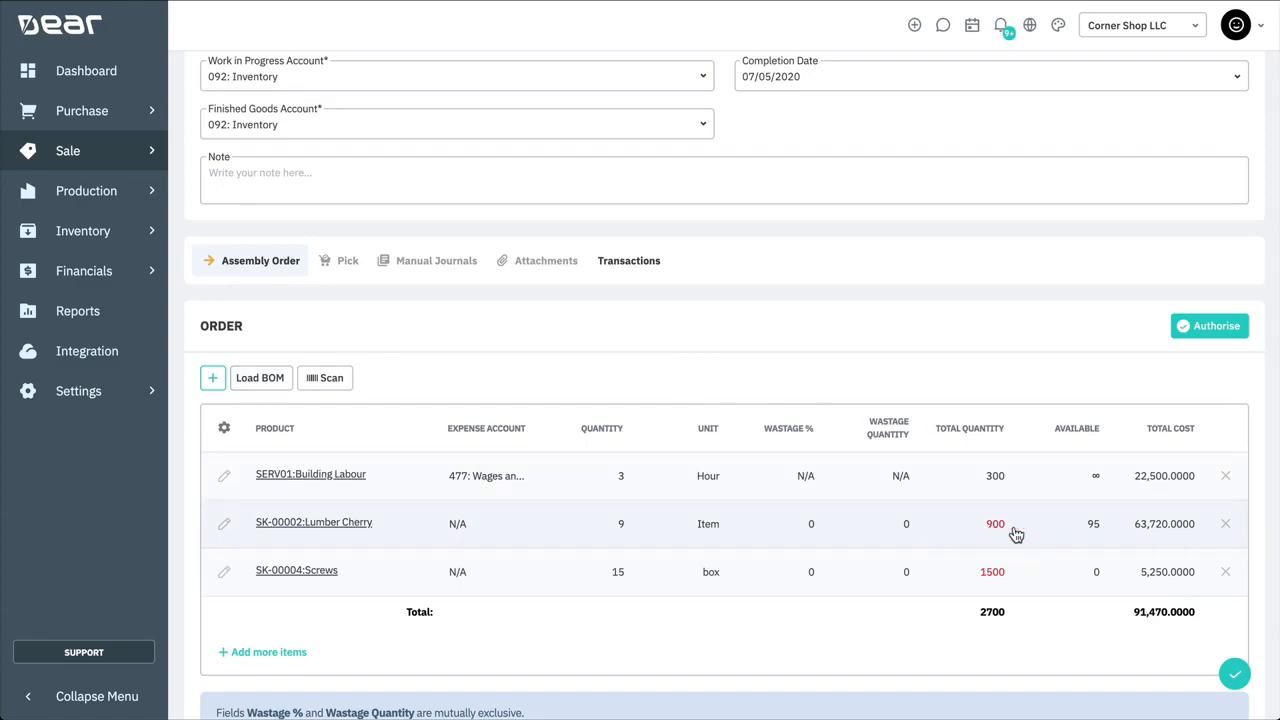
mouse_move(964, 528)
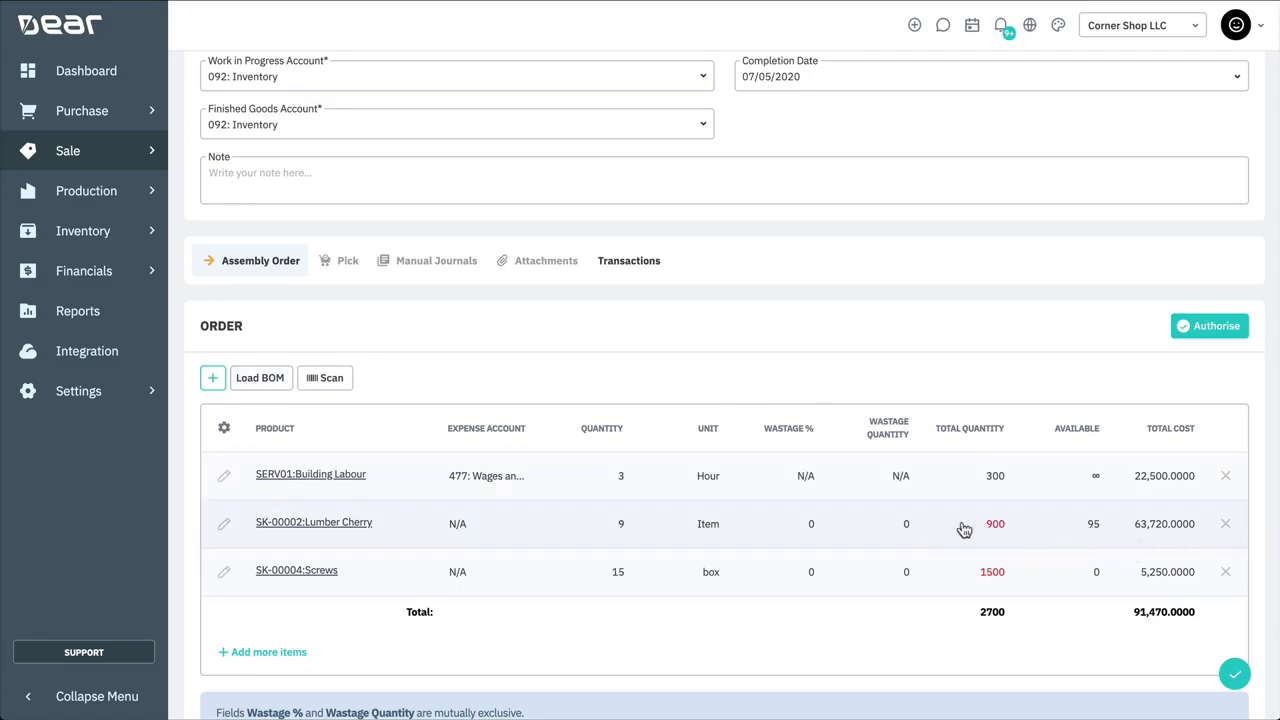
click(602, 524)
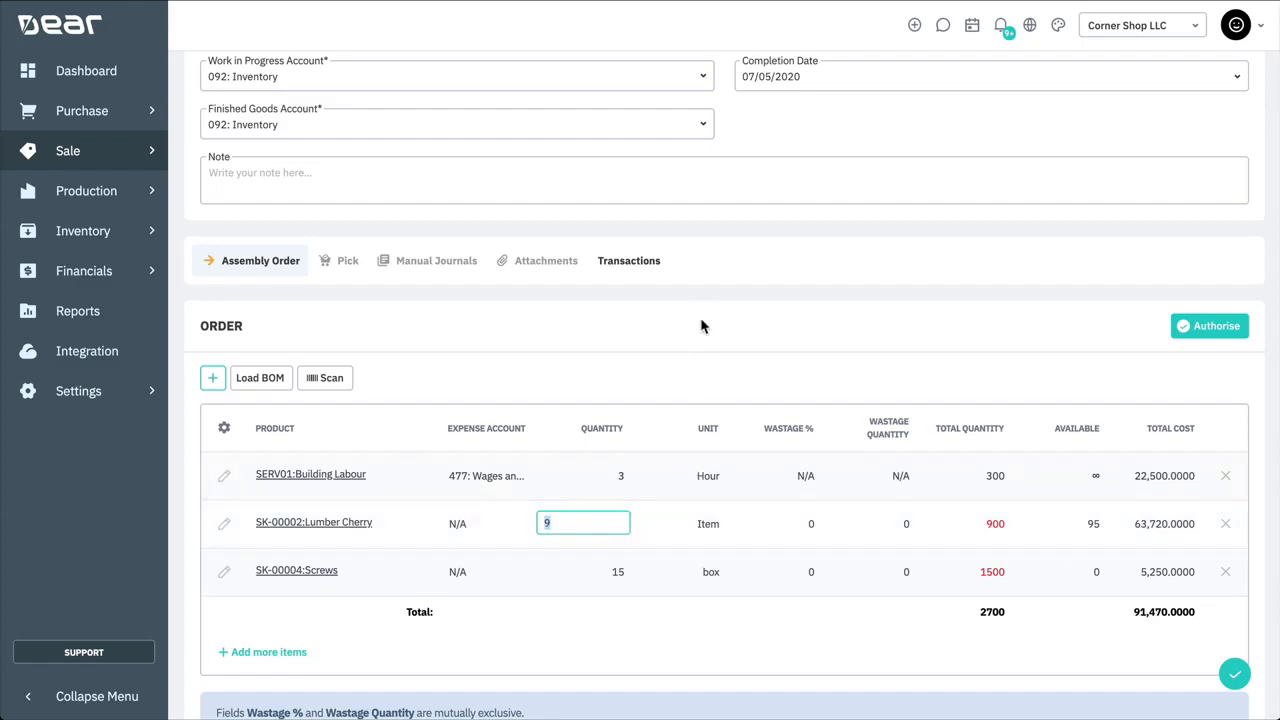
mouse_move(708, 288)
text(8.5)
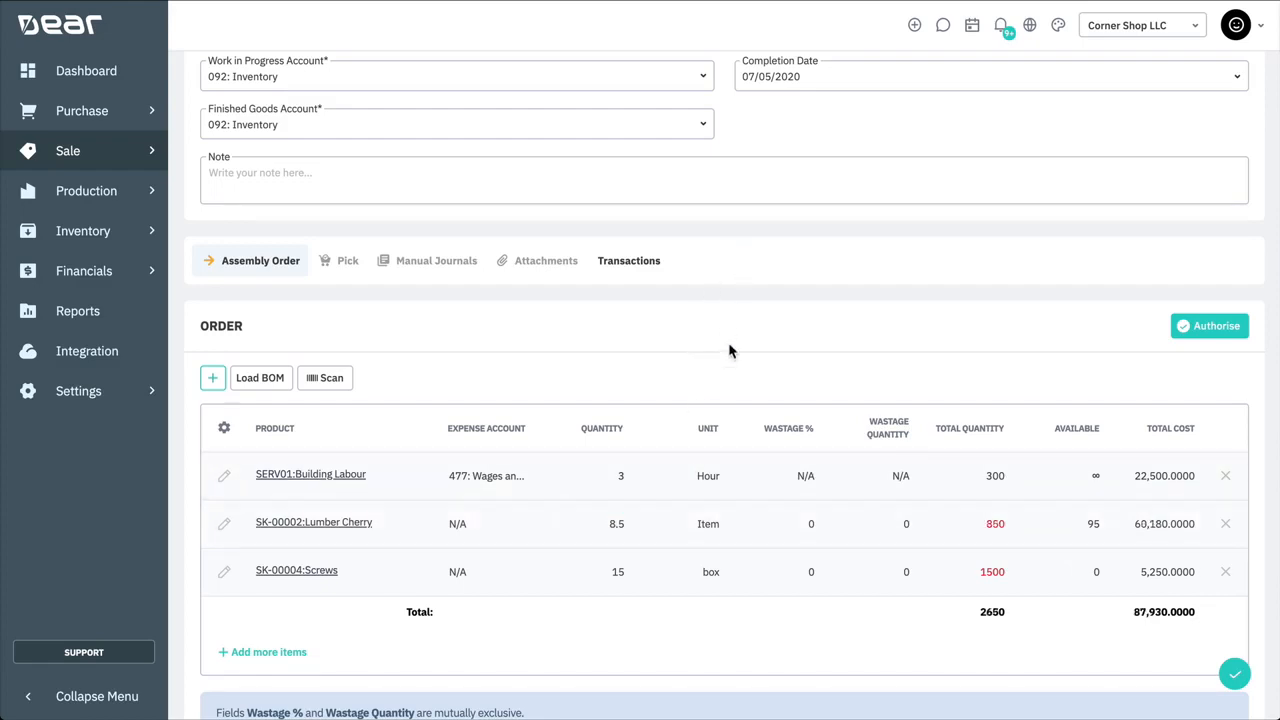
mouse_move(600, 532)
text(9)
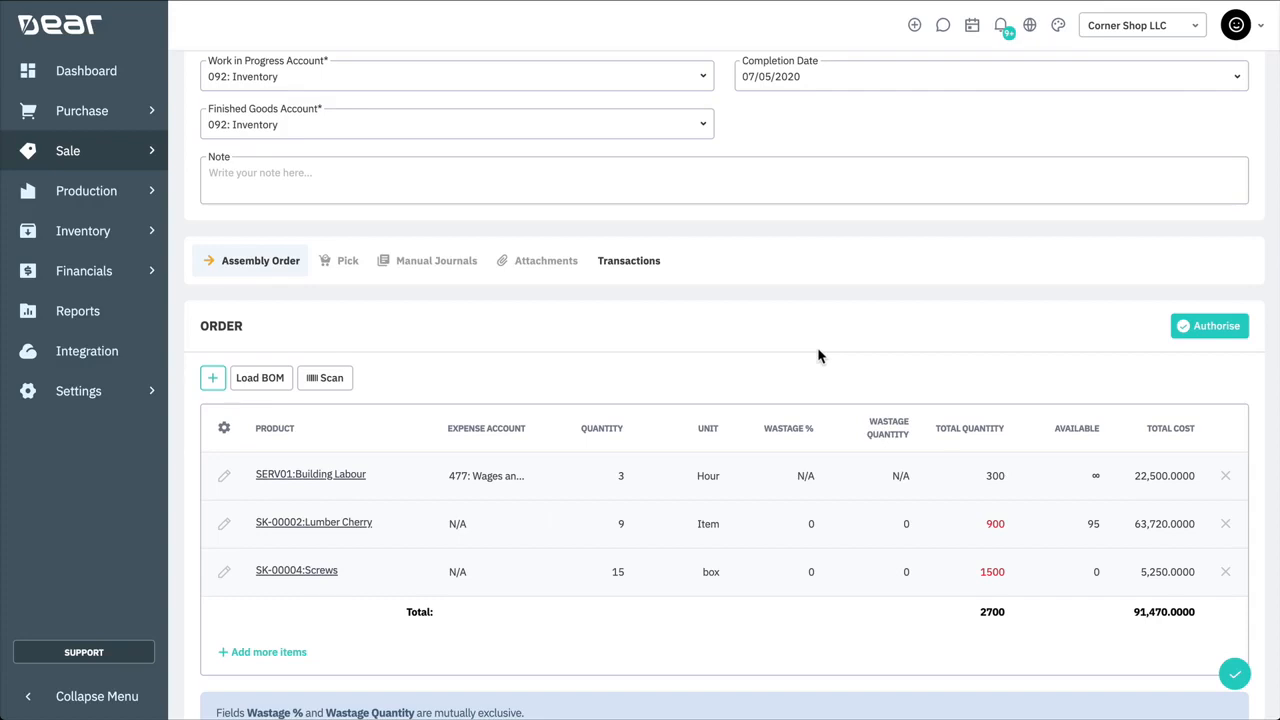
mouse_move(478, 10)
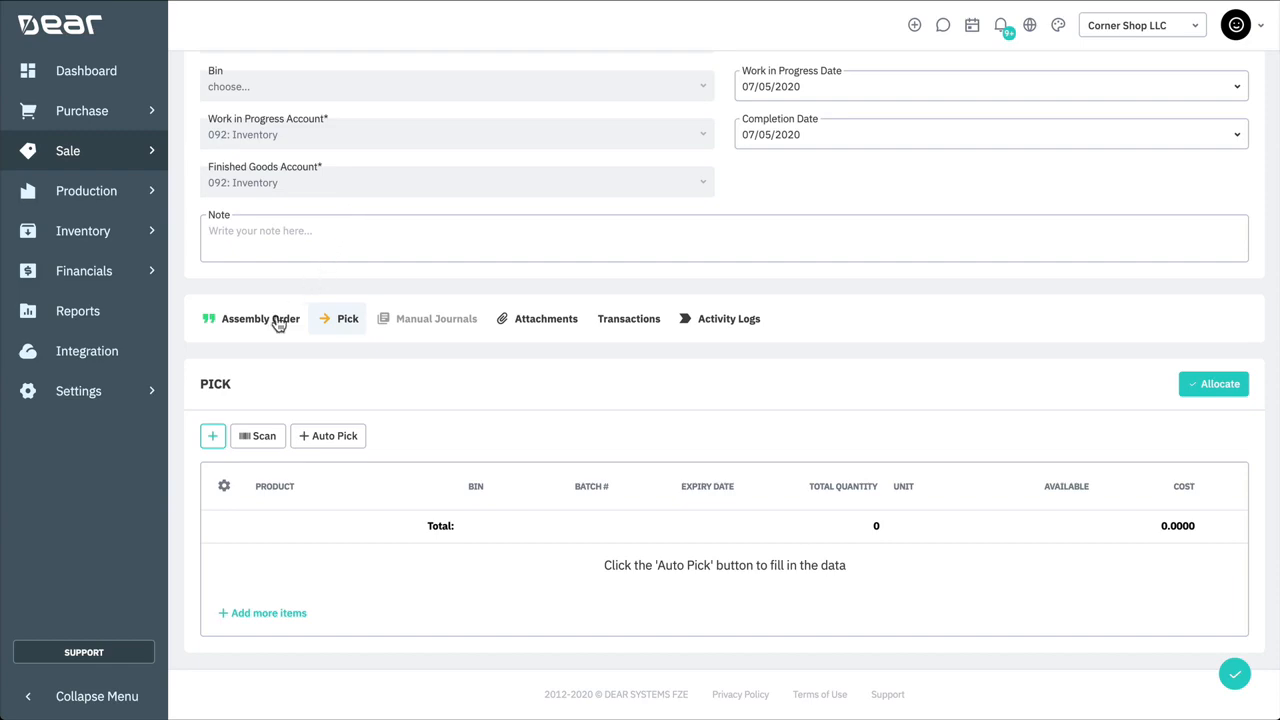
Step: Auto Pick 905 Lumber Cherry and 1513 Screws and allocate them to the assembly
click(328, 436)
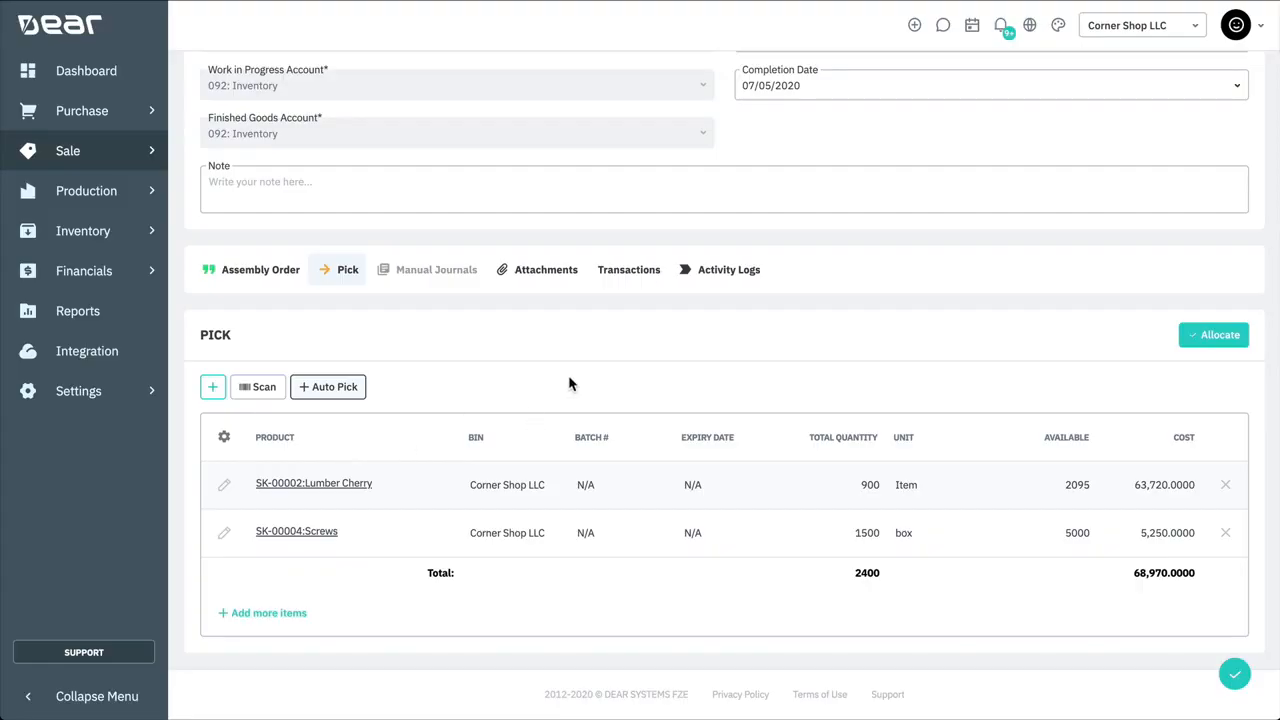
mouse_move(856, 496)
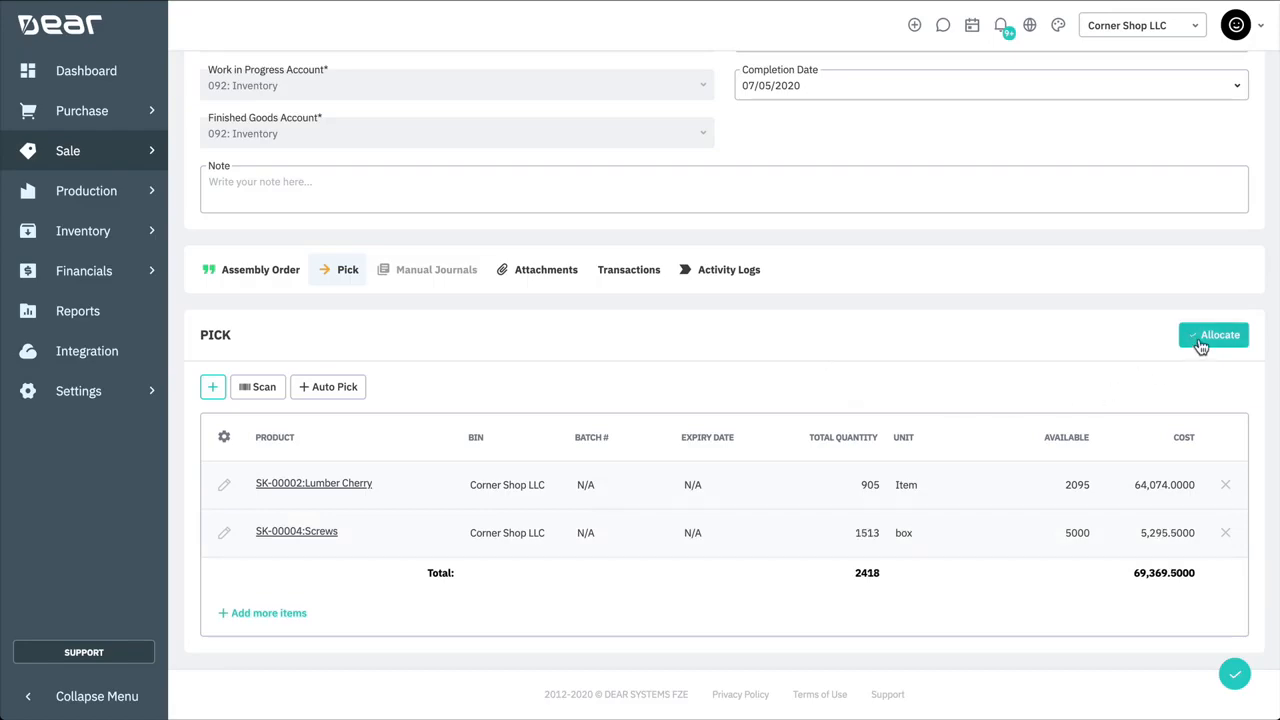
click(1212, 336)
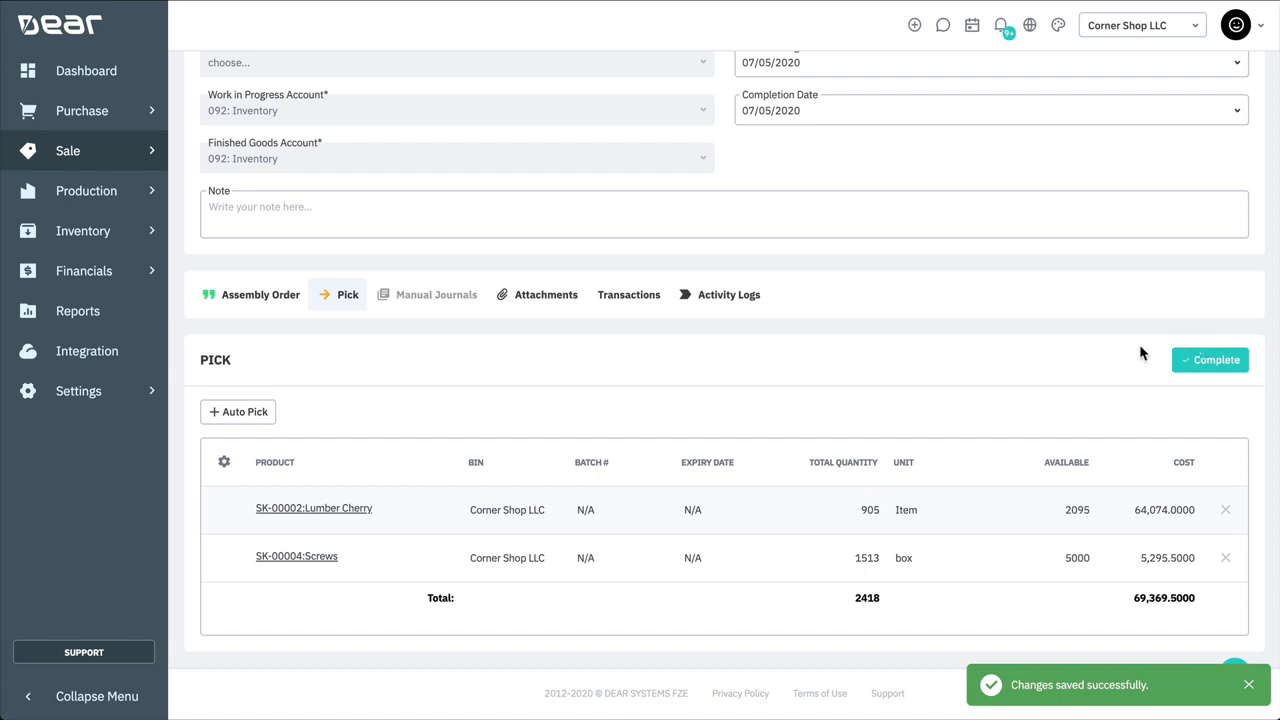
mouse_move(1042, 370)
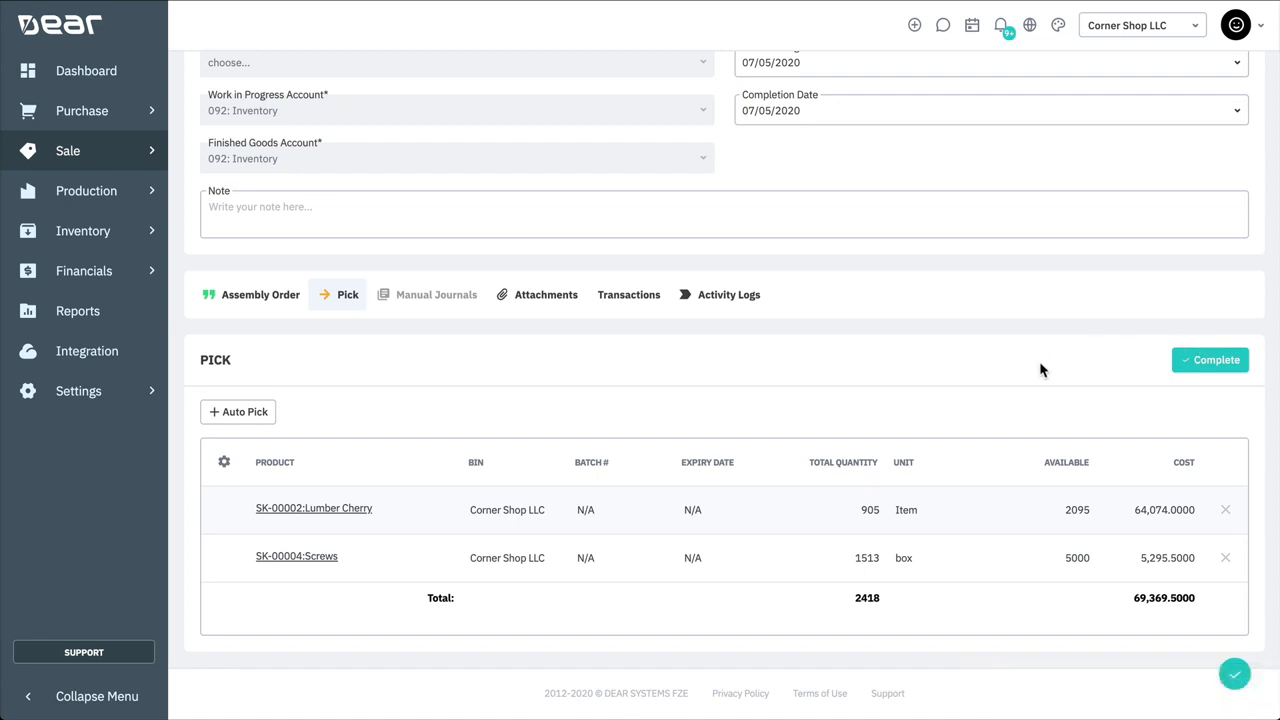
Step: Enter an actual yield of 99 and complete the component pick, confirming the prompt
scroll(up, 3)
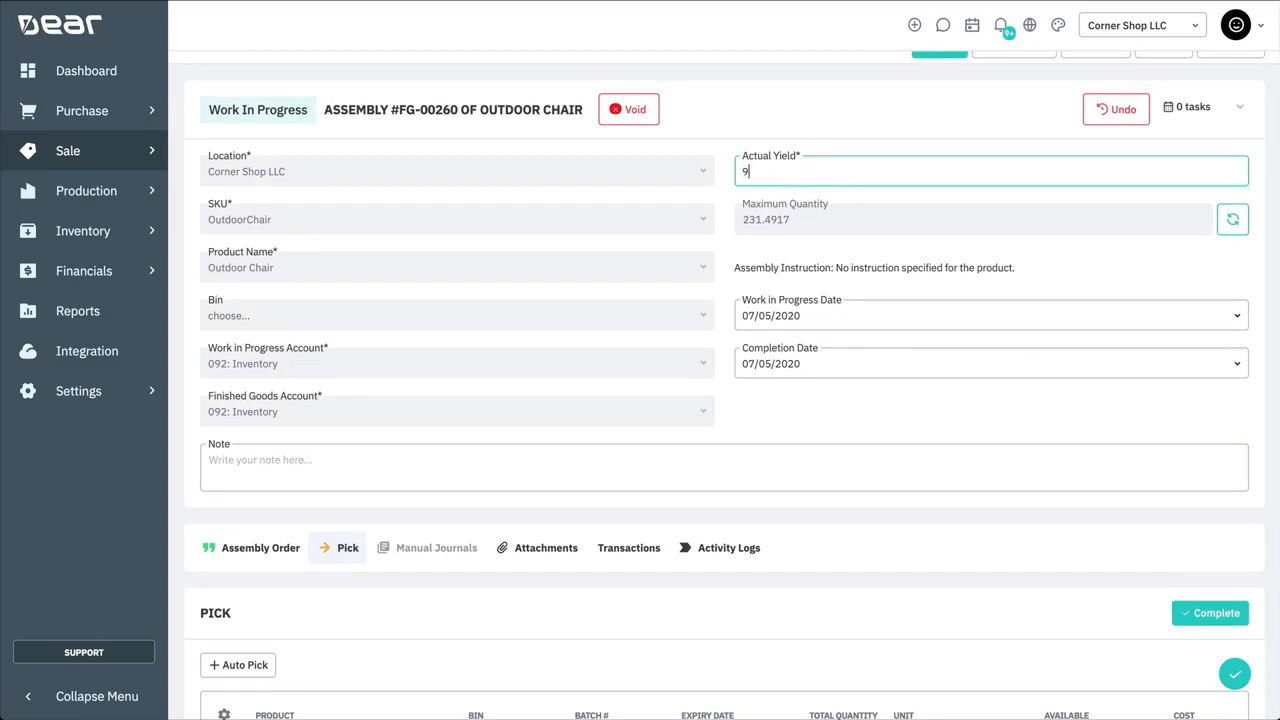
text(9)
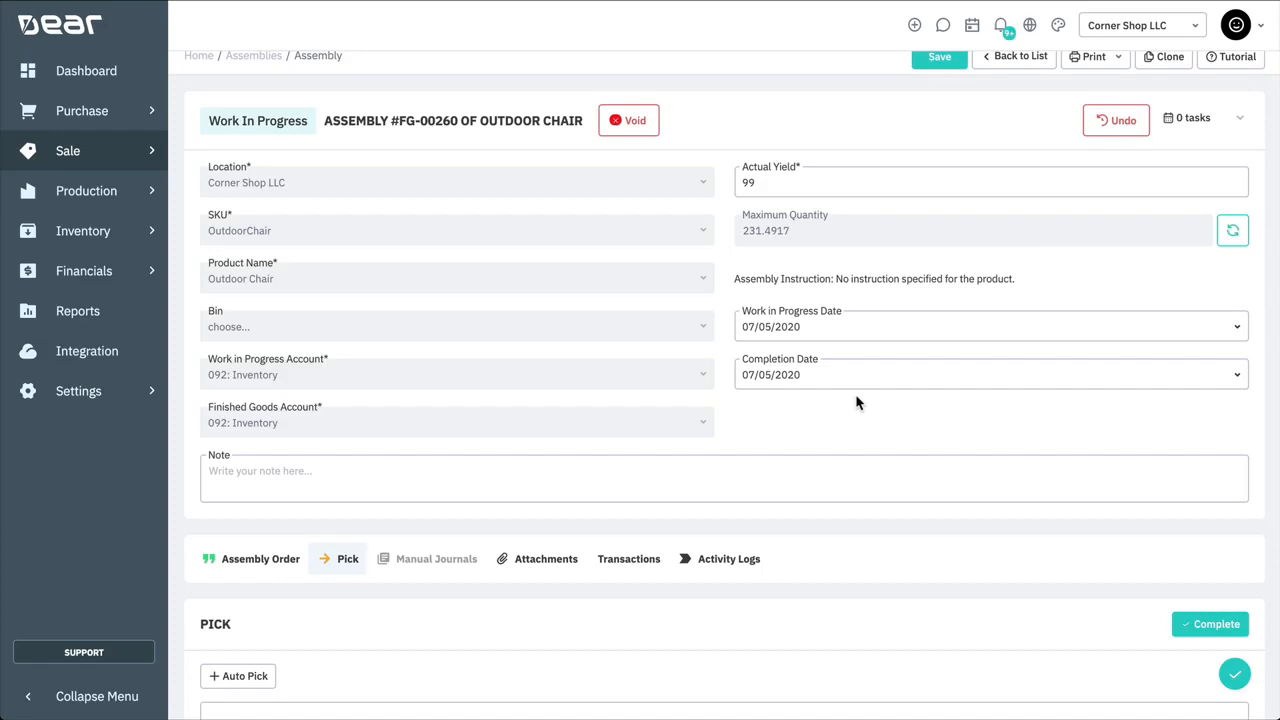
scroll(down, 3)
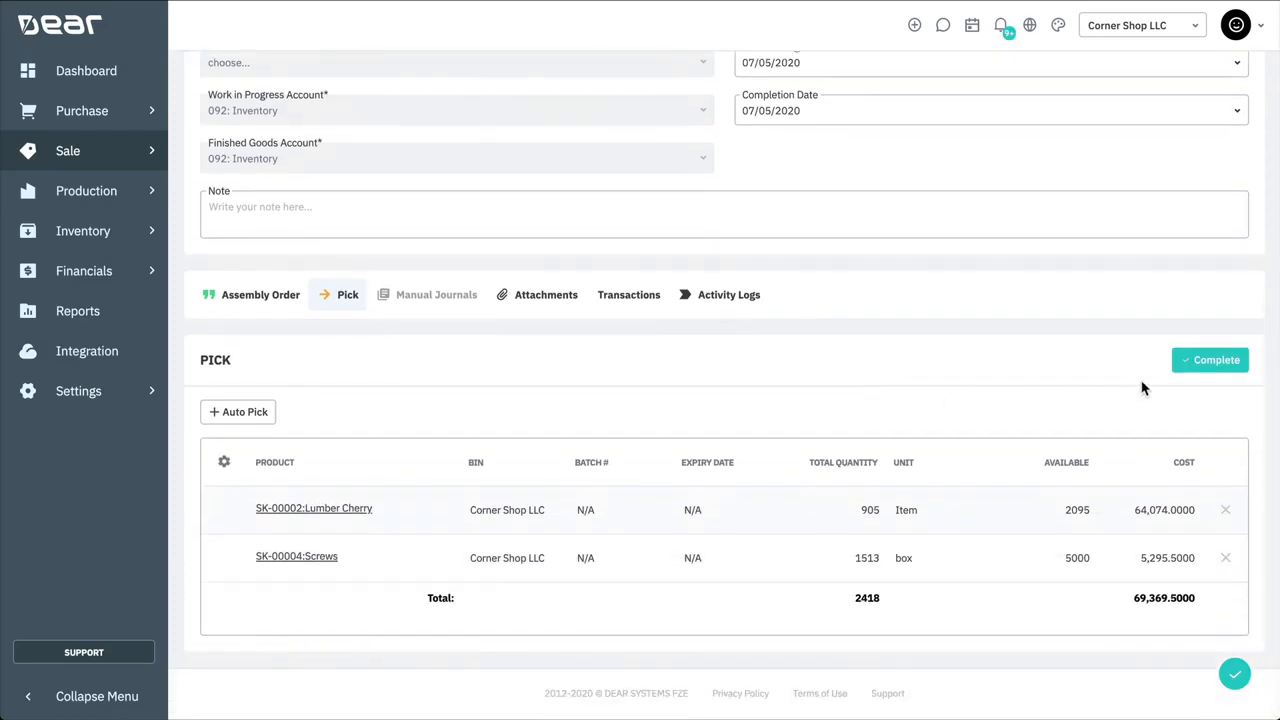
click(1210, 360)
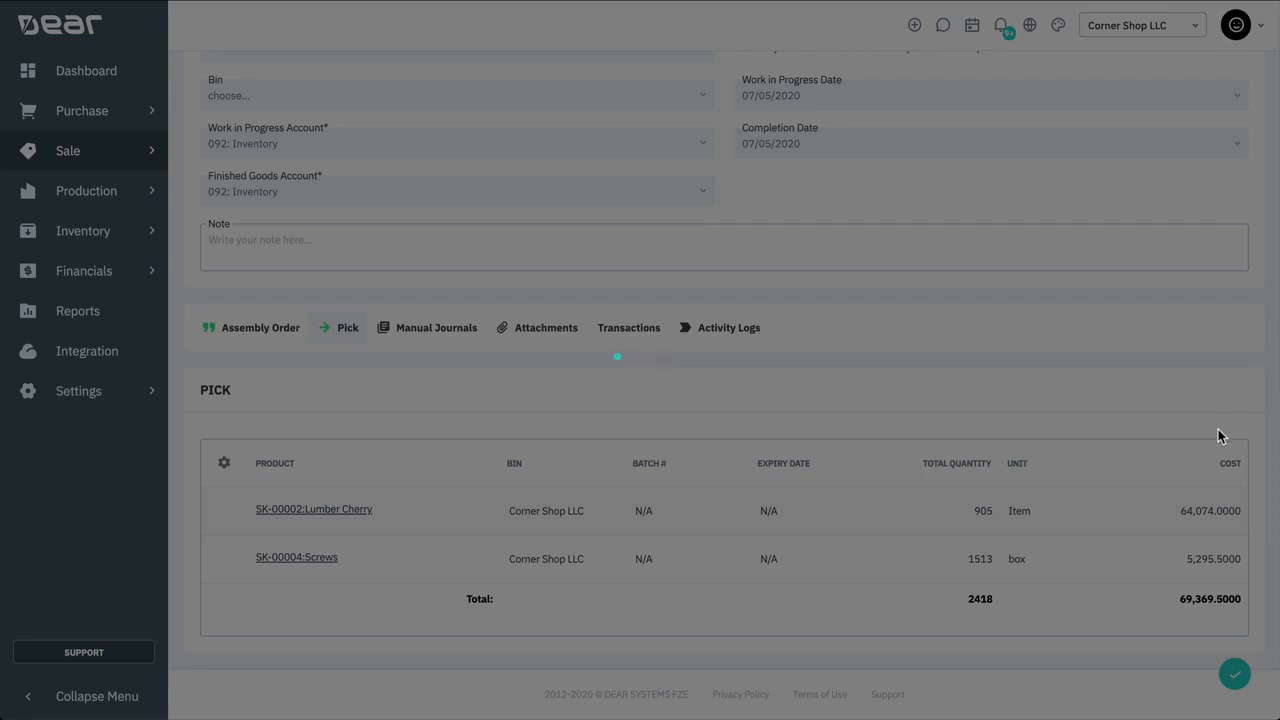
click(1234, 672)
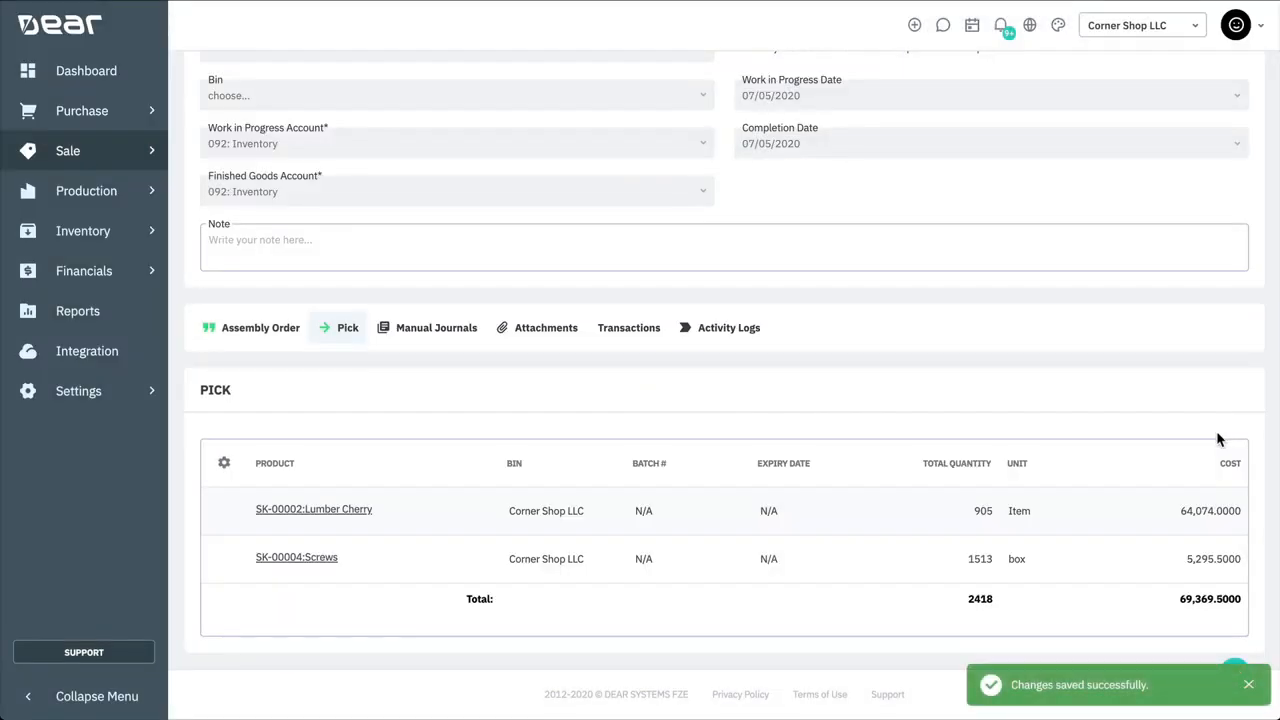